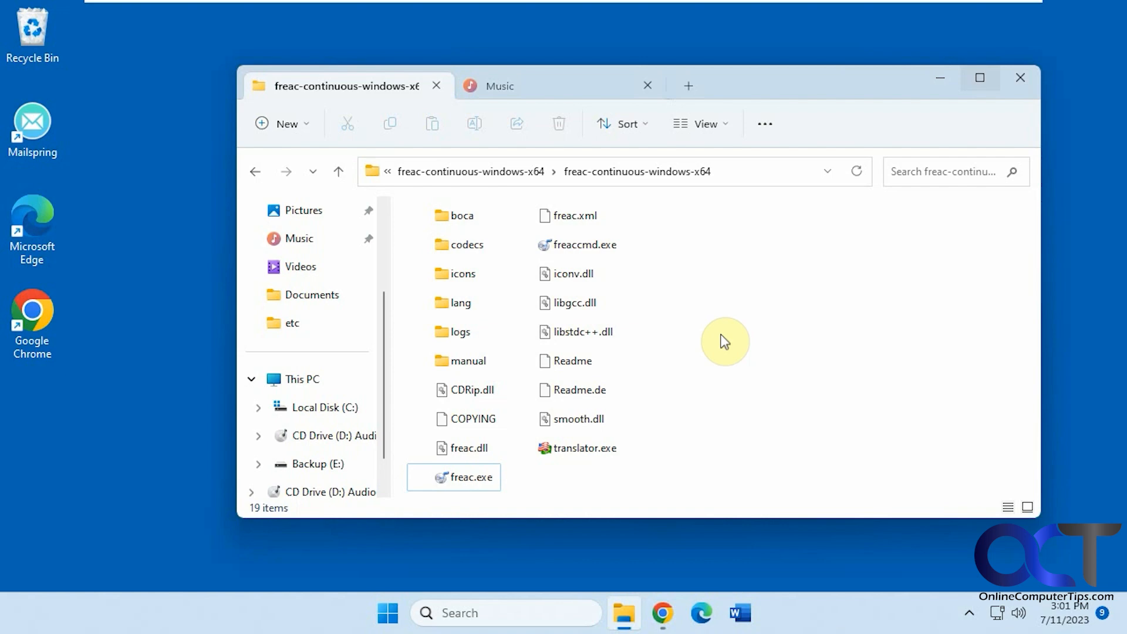
mouse_move(717, 342)
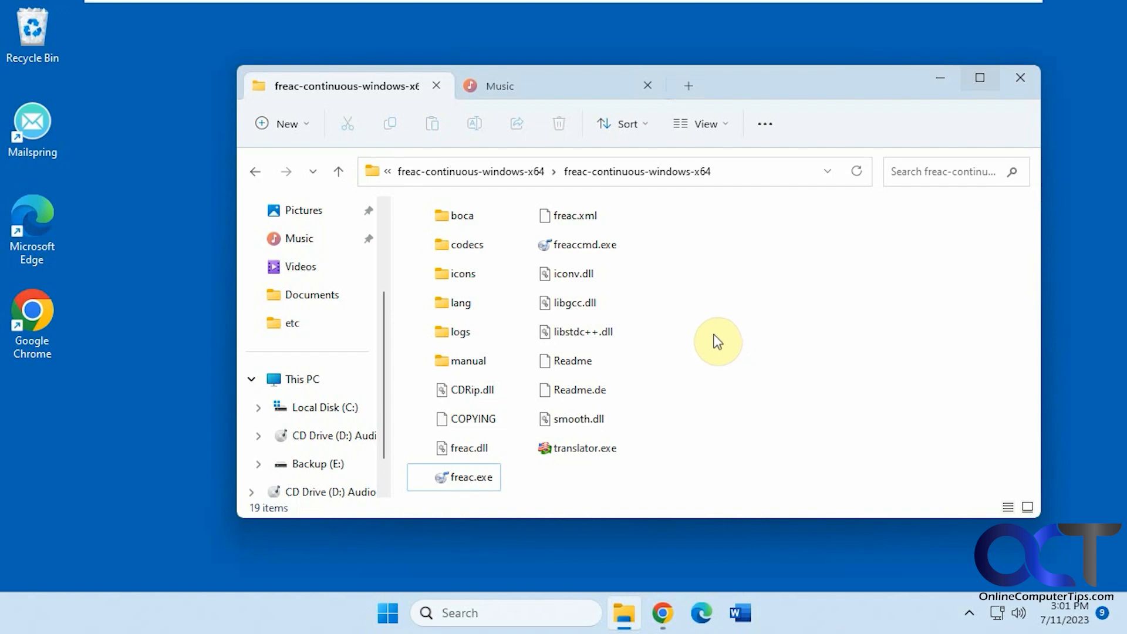
mouse_move(681, 423)
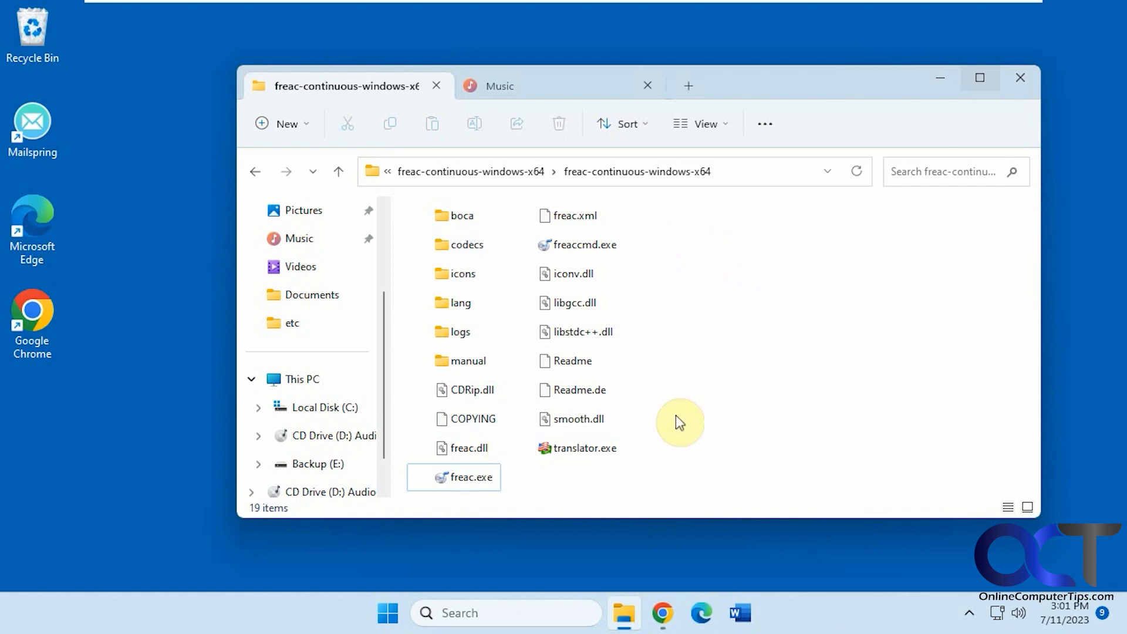
mouse_move(747, 412)
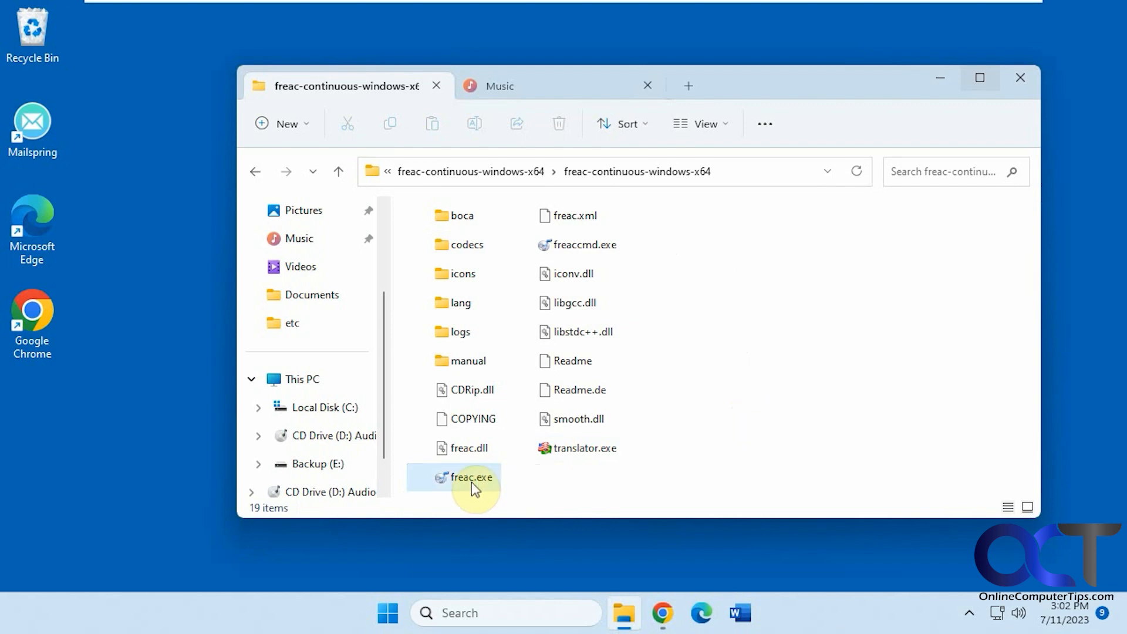
Launch fre:ac, dismiss the tip of the day, and browse the Tags and Joblist tabs
double_click(466, 477)
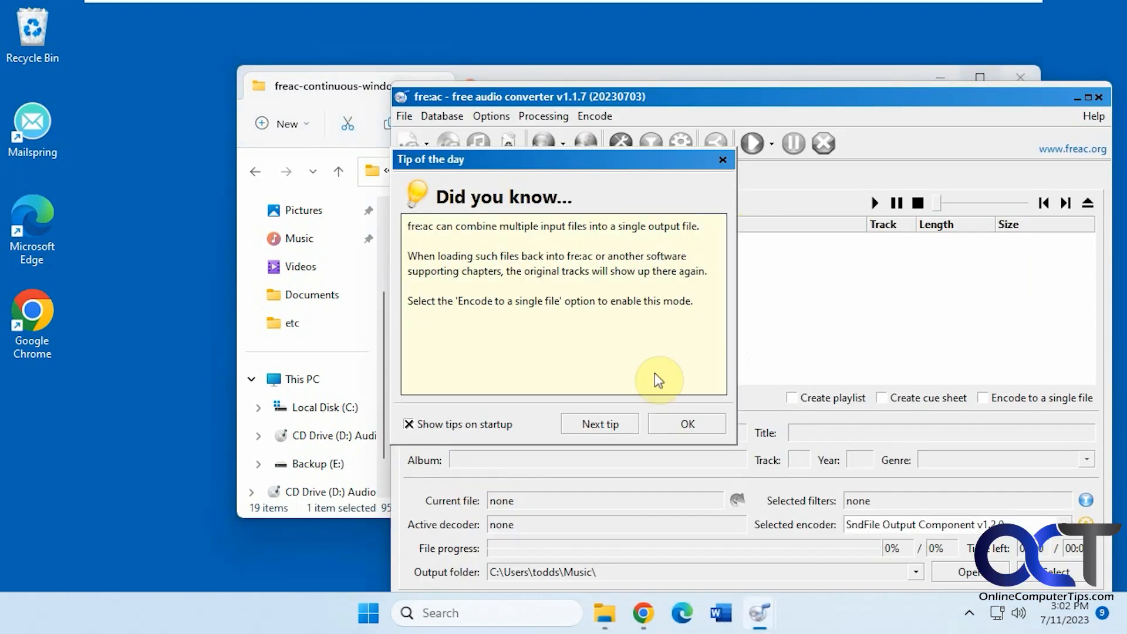
click(687, 424)
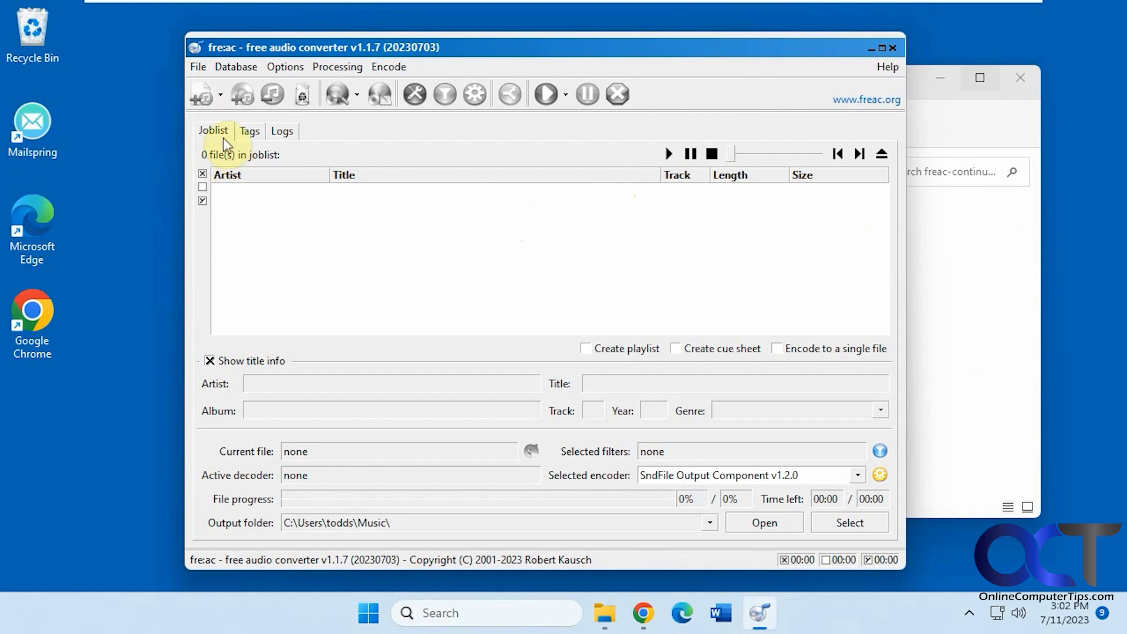
click(250, 131)
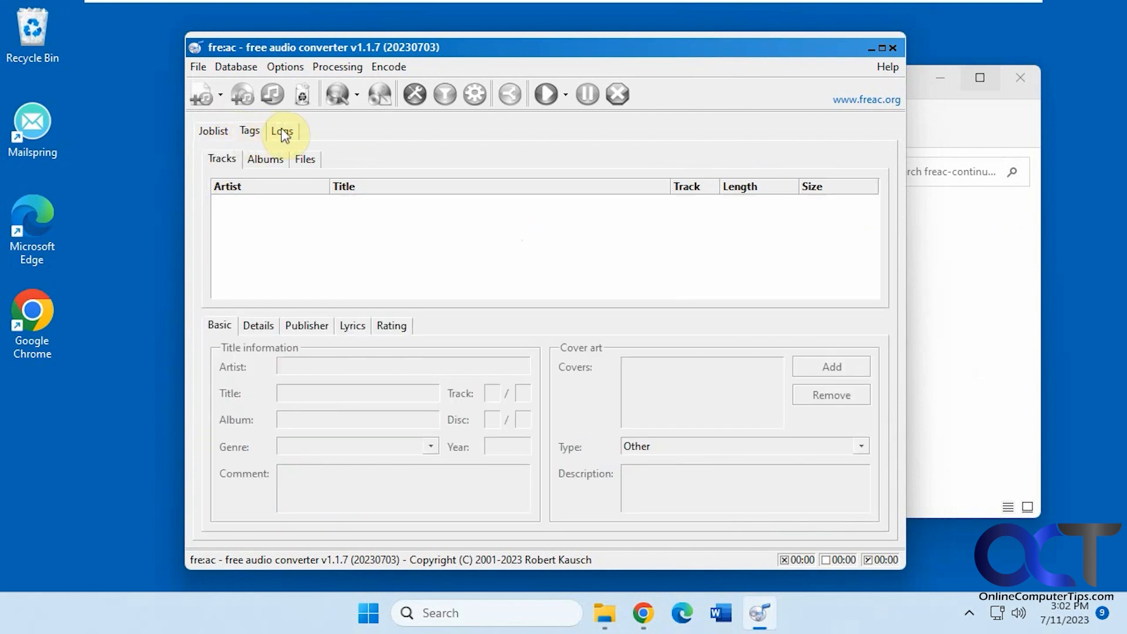
click(213, 131)
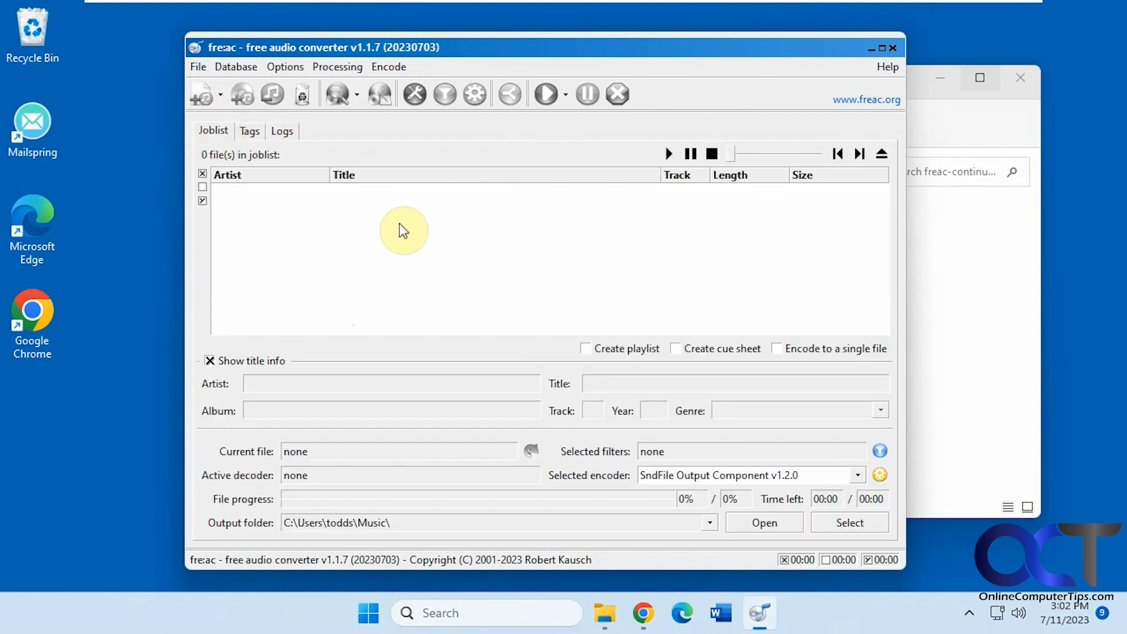
mouse_move(889, 307)
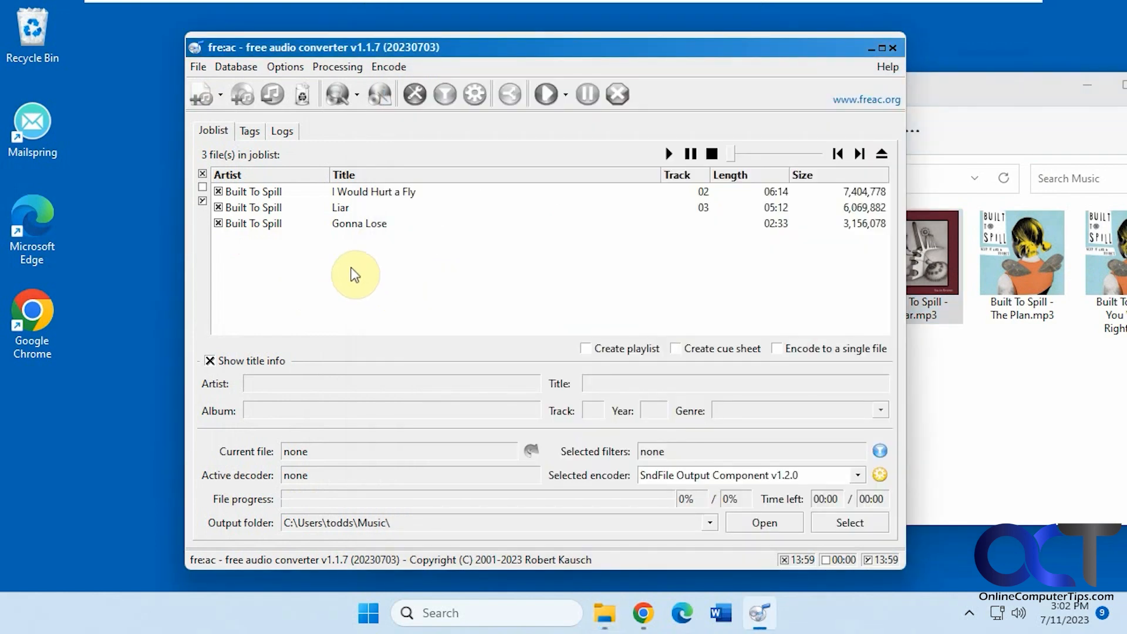
mouse_move(702, 193)
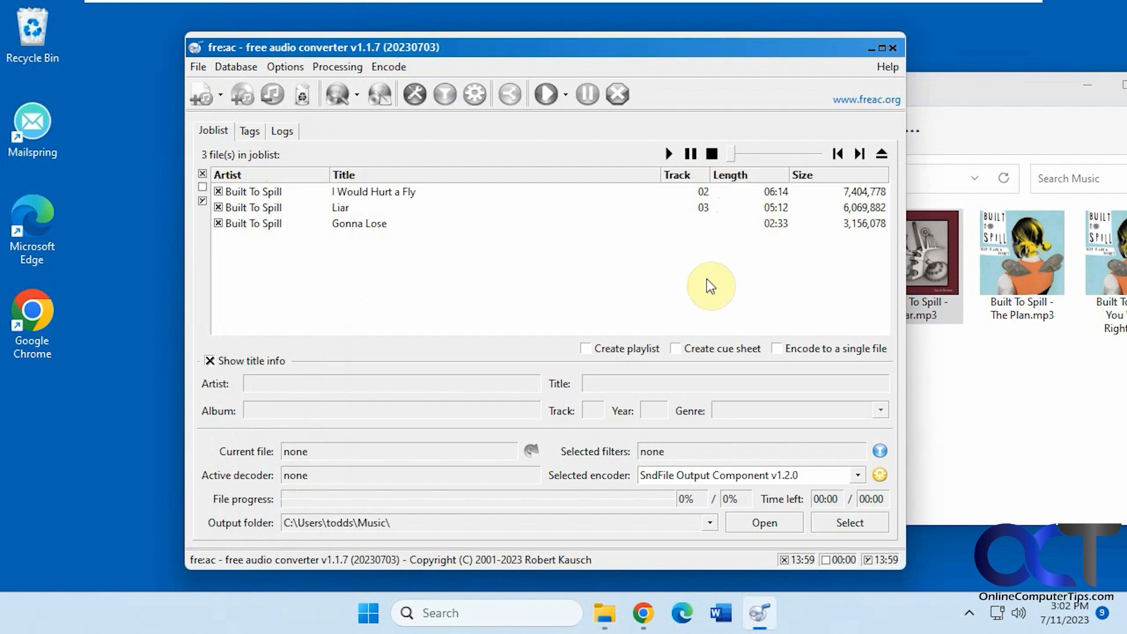
Select 'I Would Hurt a Fly' to show its title tags
click(373, 191)
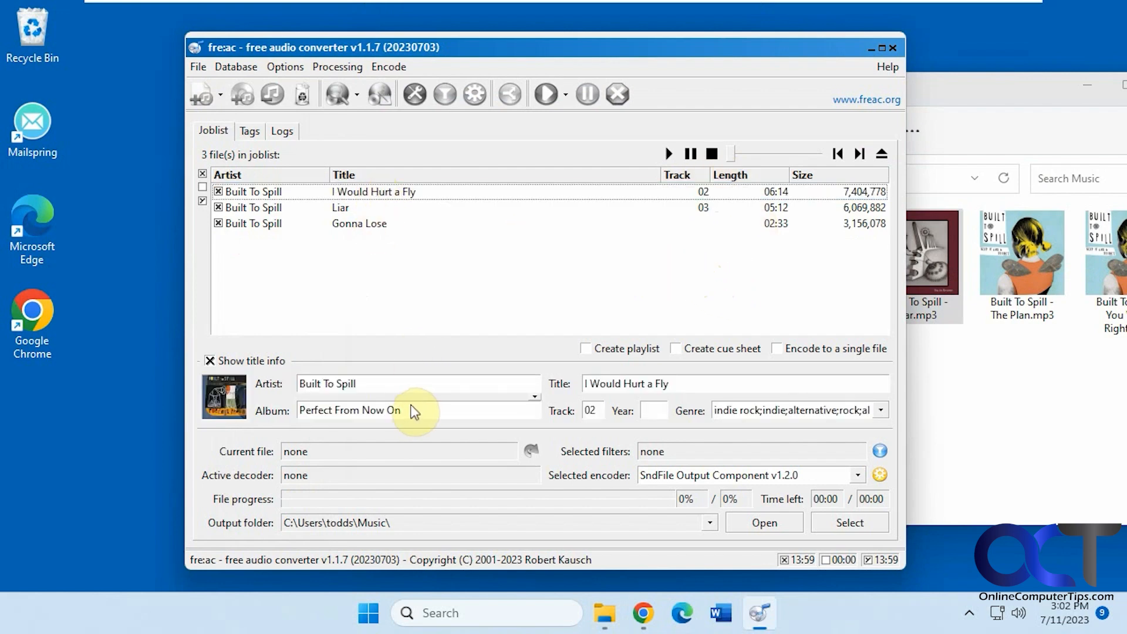
click(250, 131)
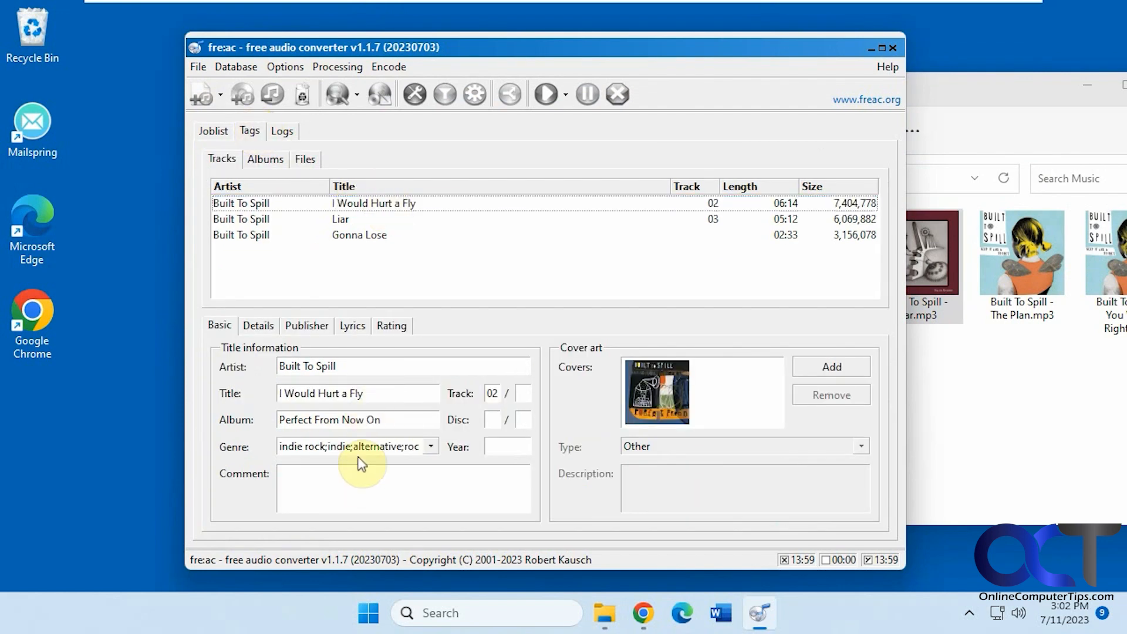
mouse_move(385, 416)
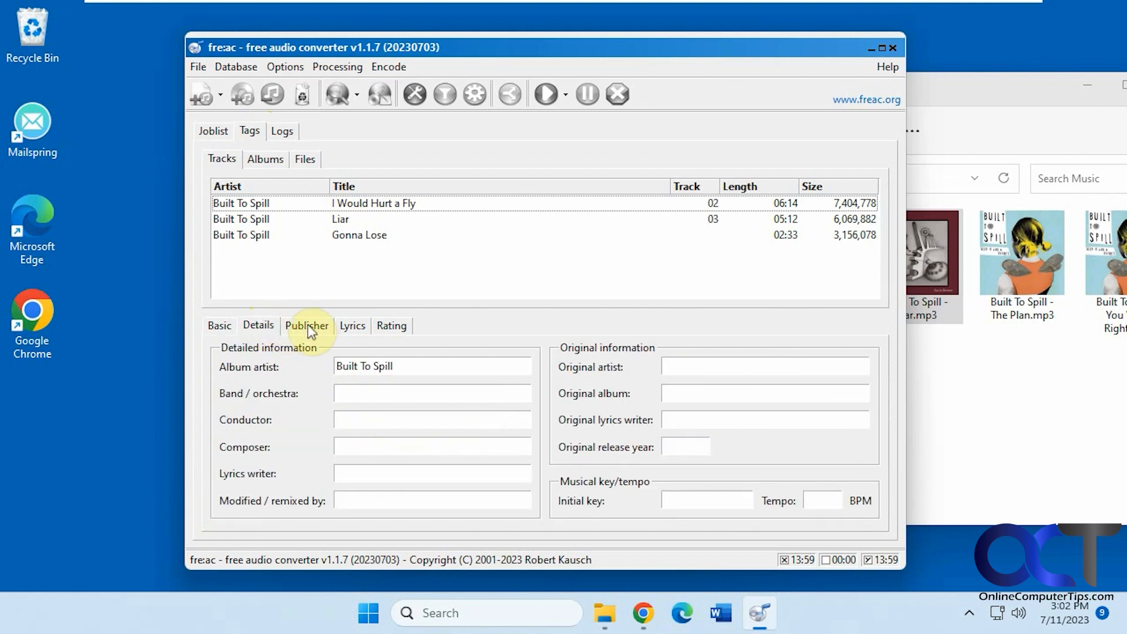
click(352, 326)
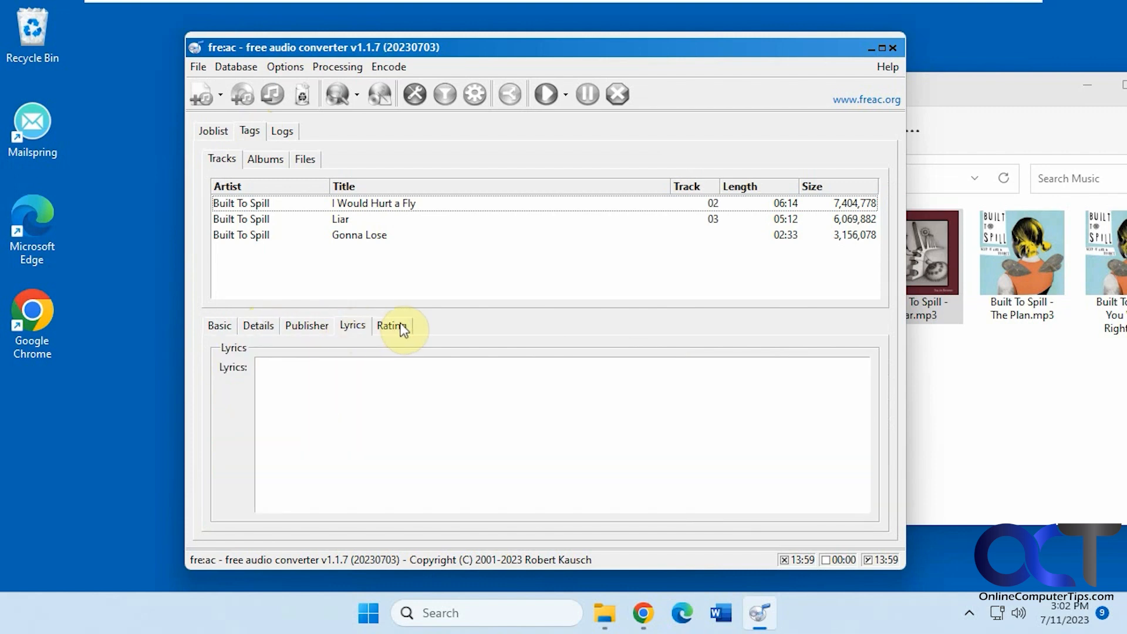
click(219, 325)
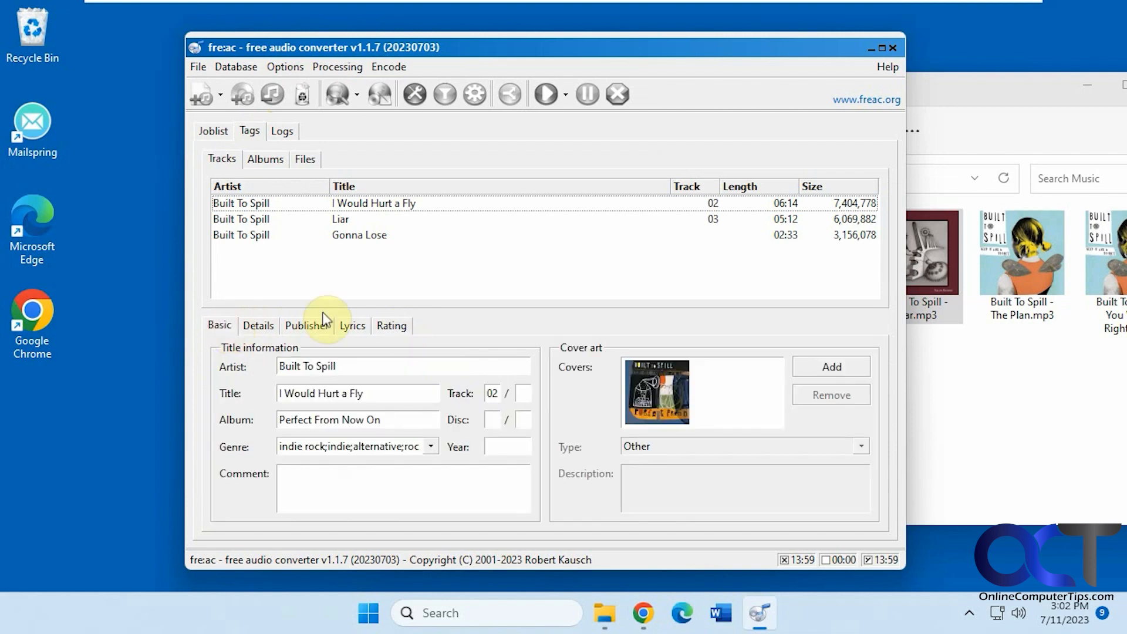
click(657, 392)
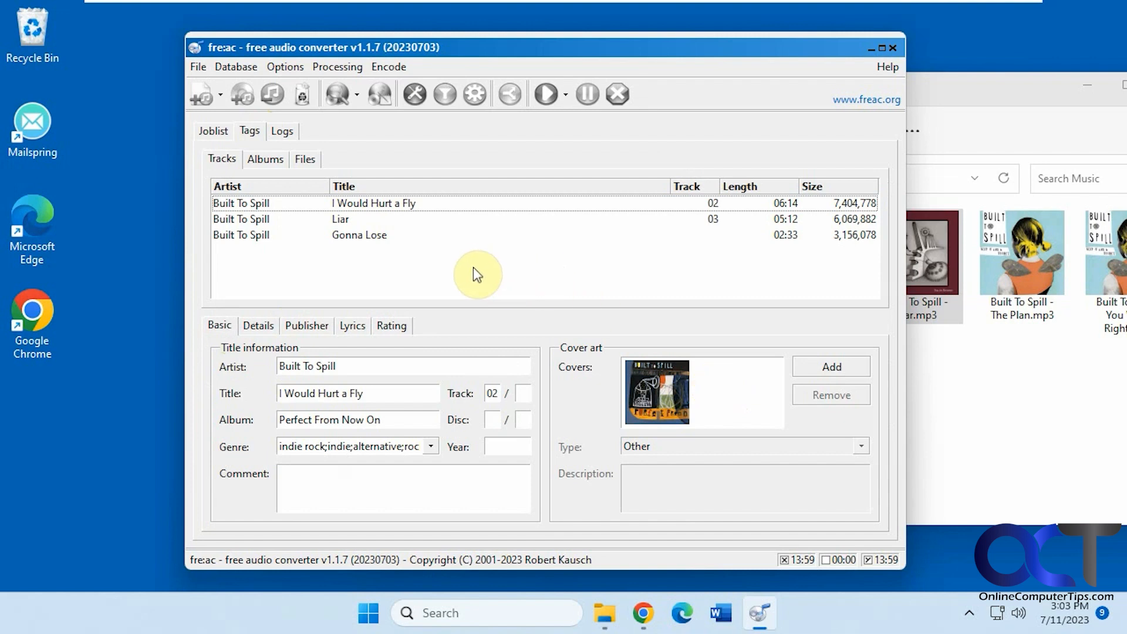
click(214, 130)
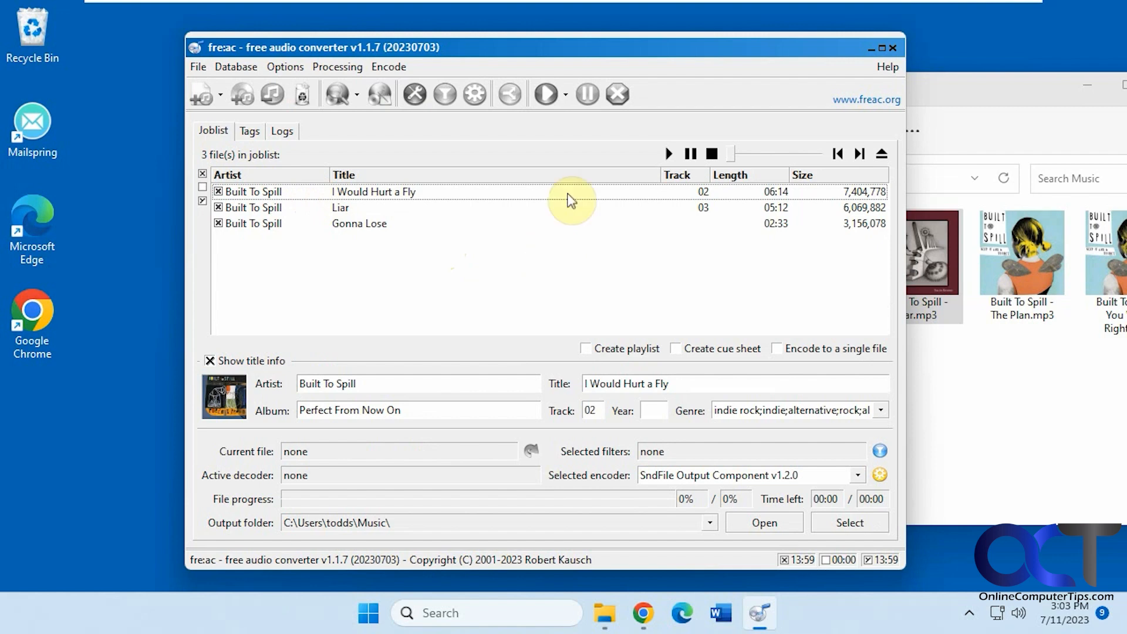
click(563, 94)
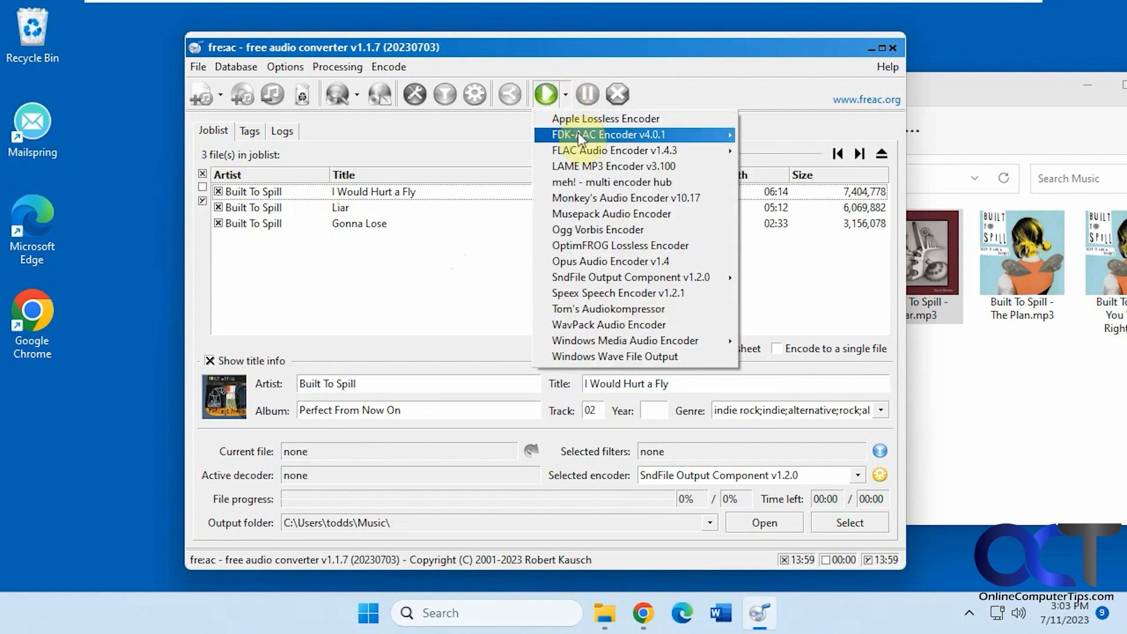
mouse_move(579, 122)
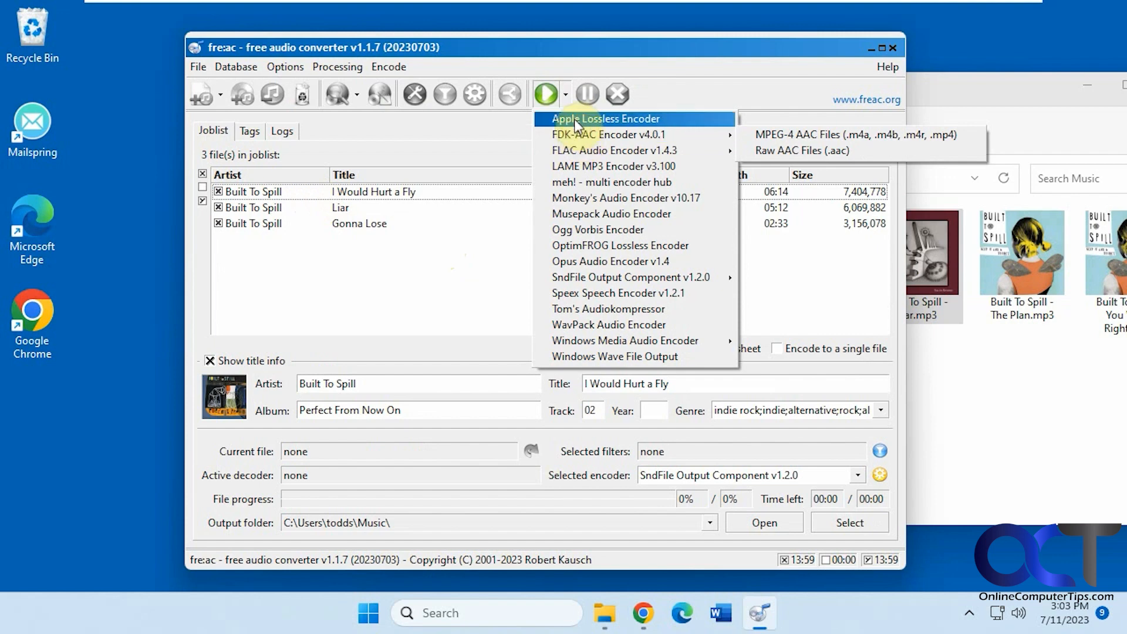
mouse_move(585, 134)
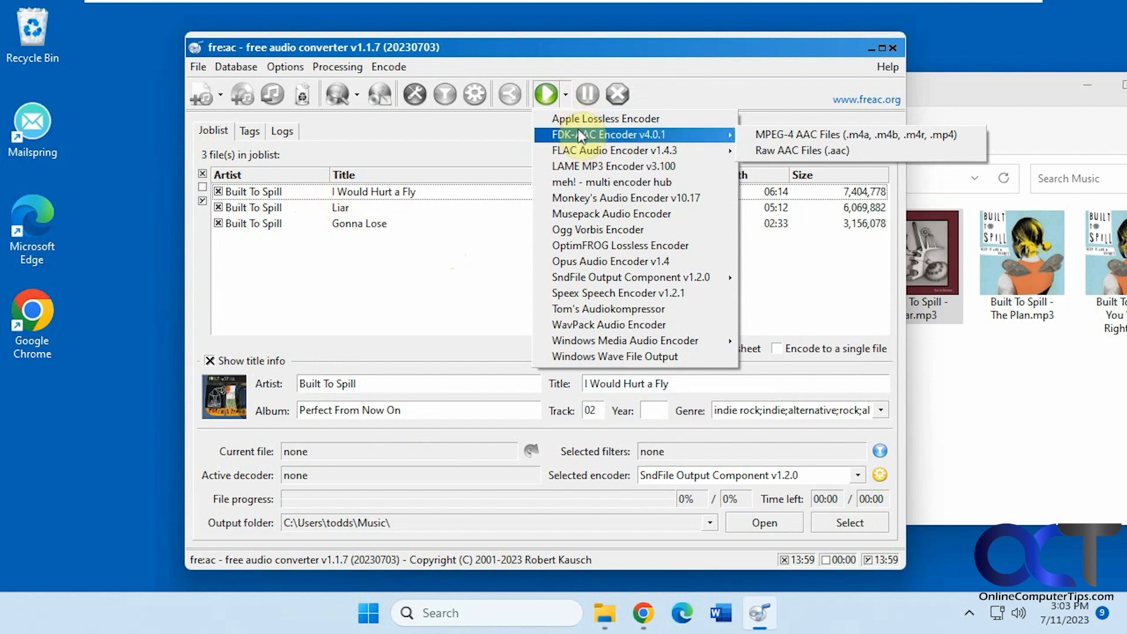
mouse_move(606, 150)
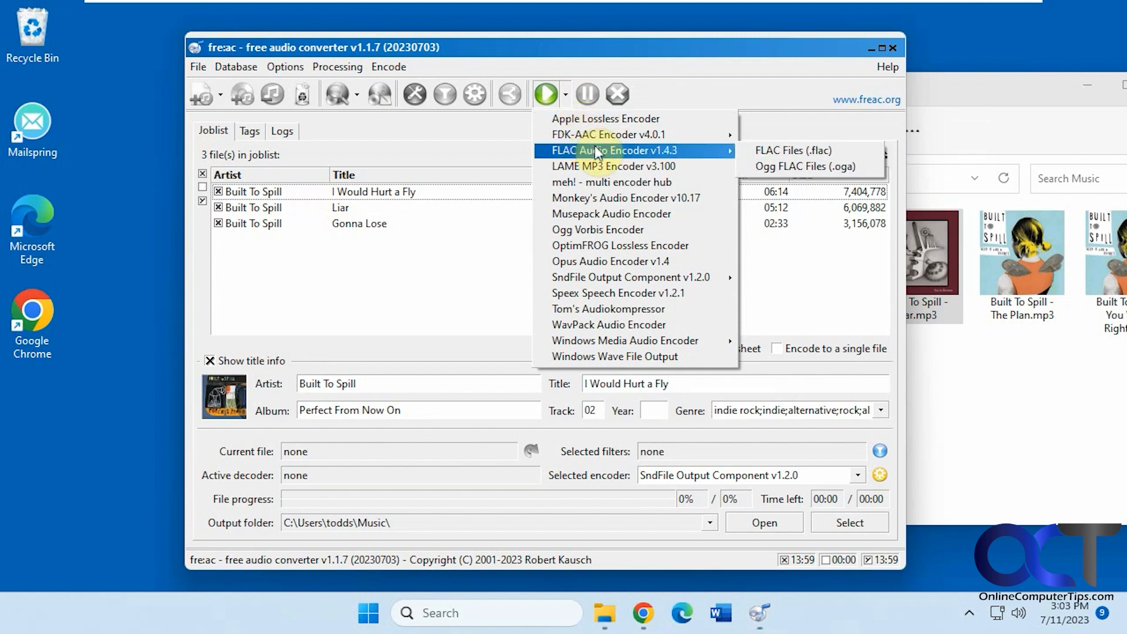
mouse_move(608, 166)
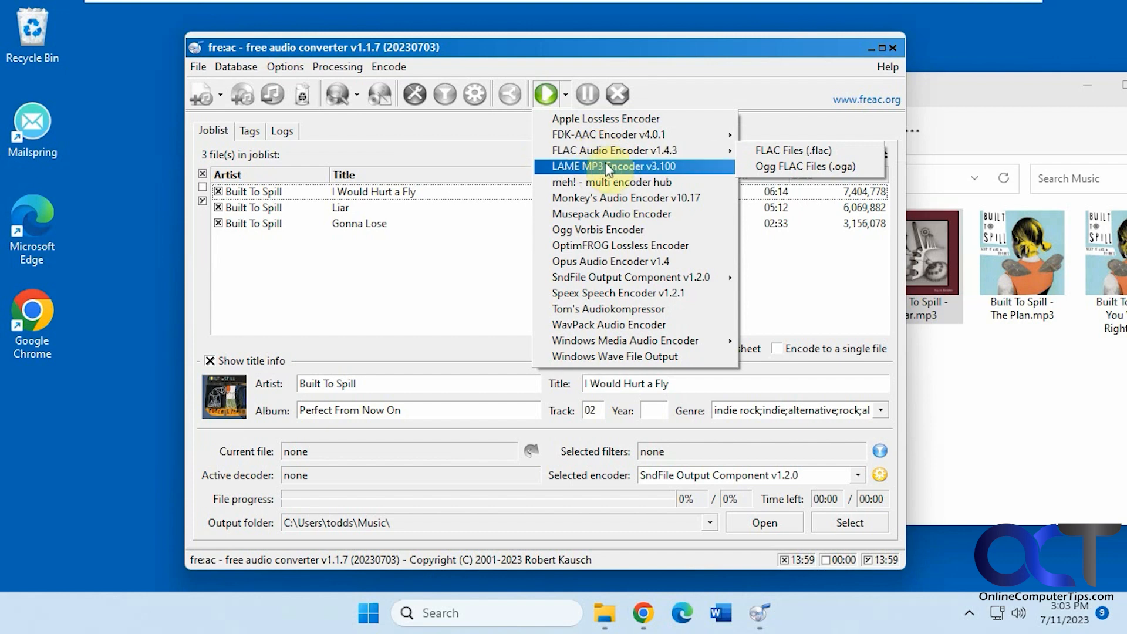
mouse_move(628, 268)
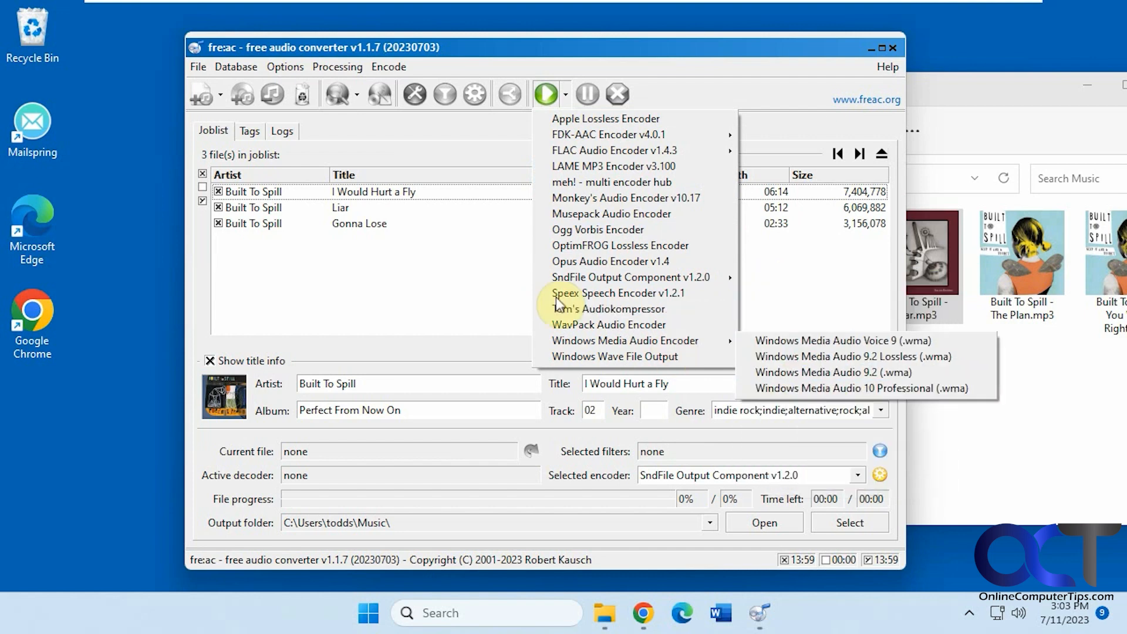
click(495, 286)
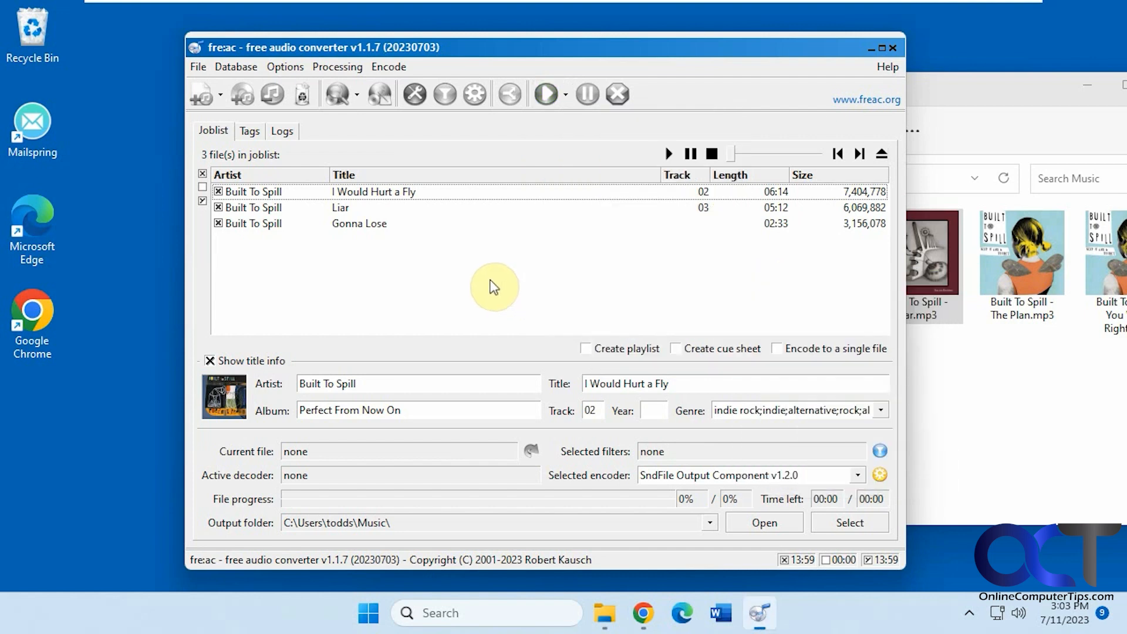
Select the song Liar and open the list of available encoders
click(340, 207)
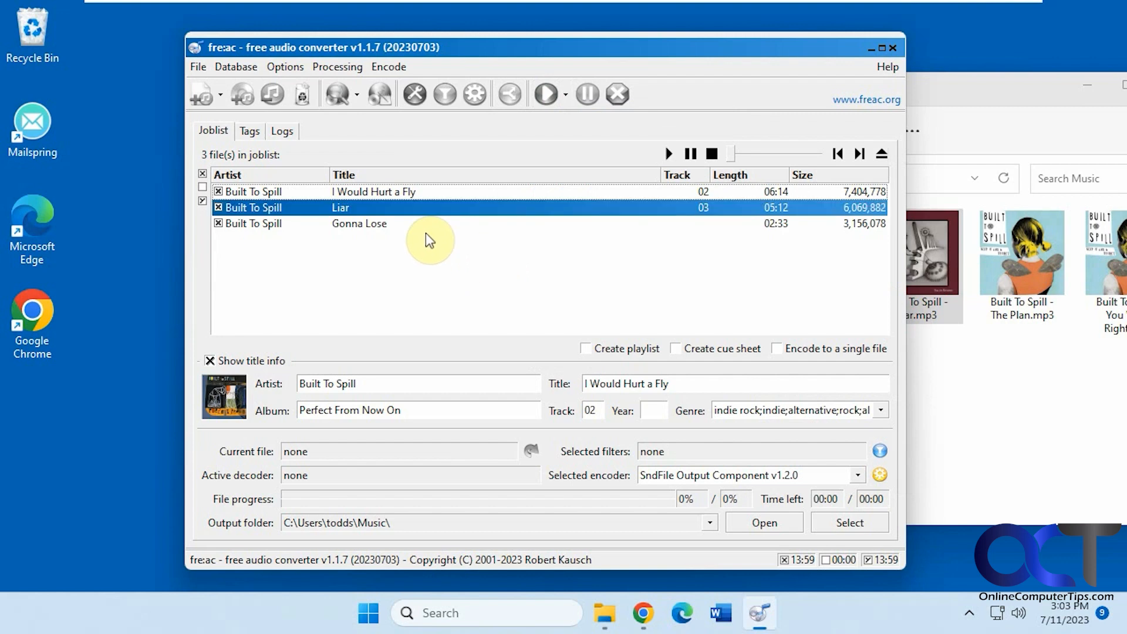
click(545, 94)
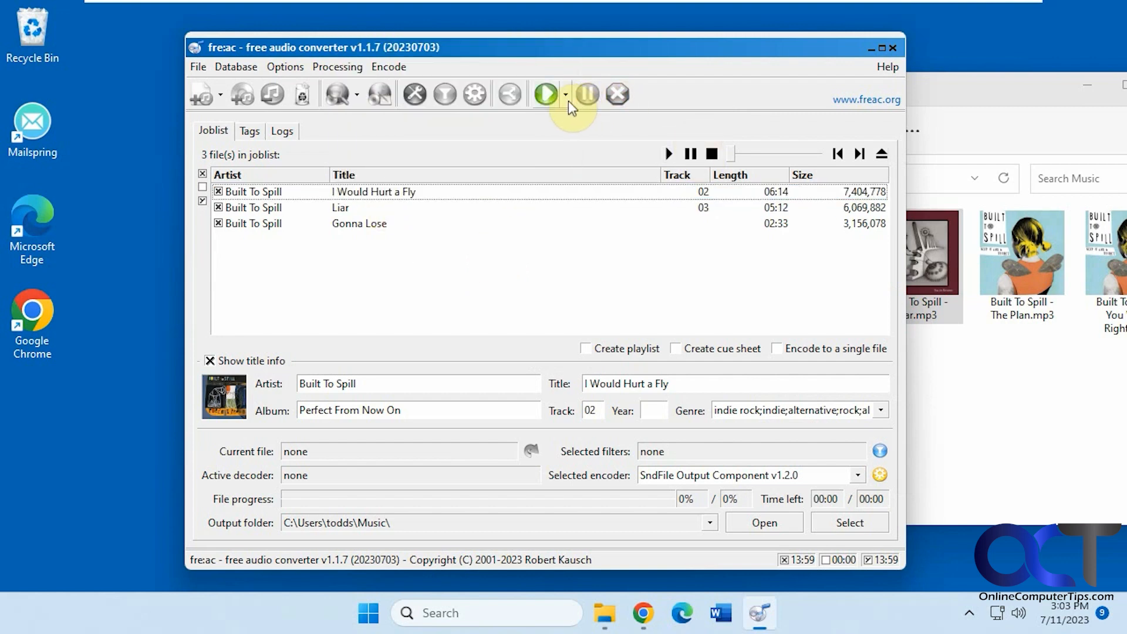
click(566, 93)
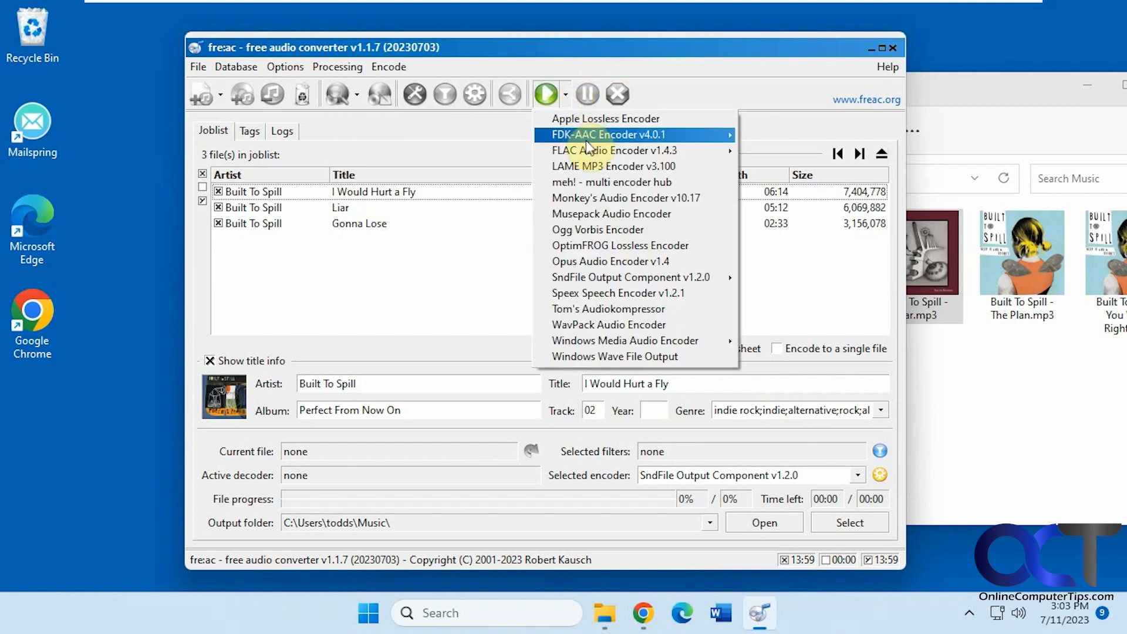
mouse_move(623, 160)
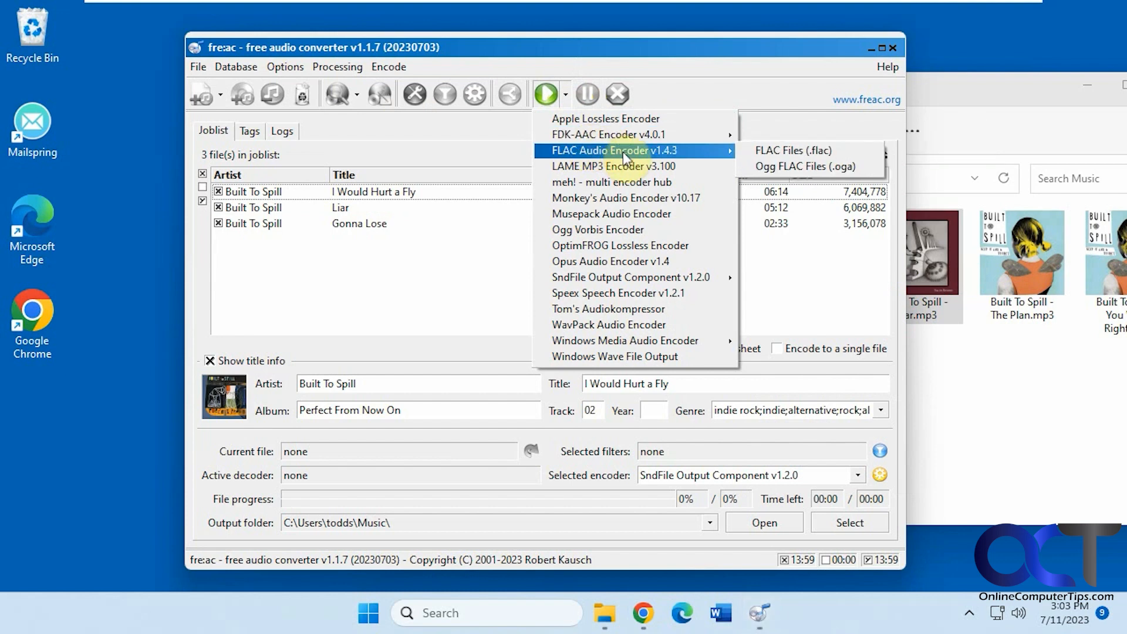
Choose the FLAC encoder and accept the lossy-to-lossless warning to encode the songs
click(788, 150)
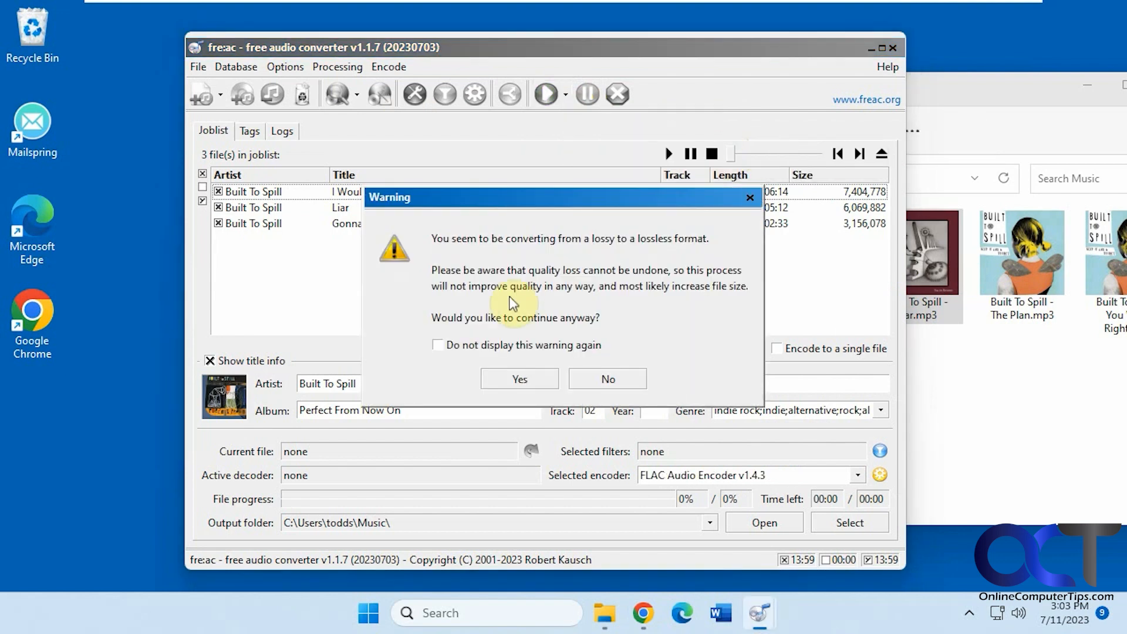
mouse_move(635, 252)
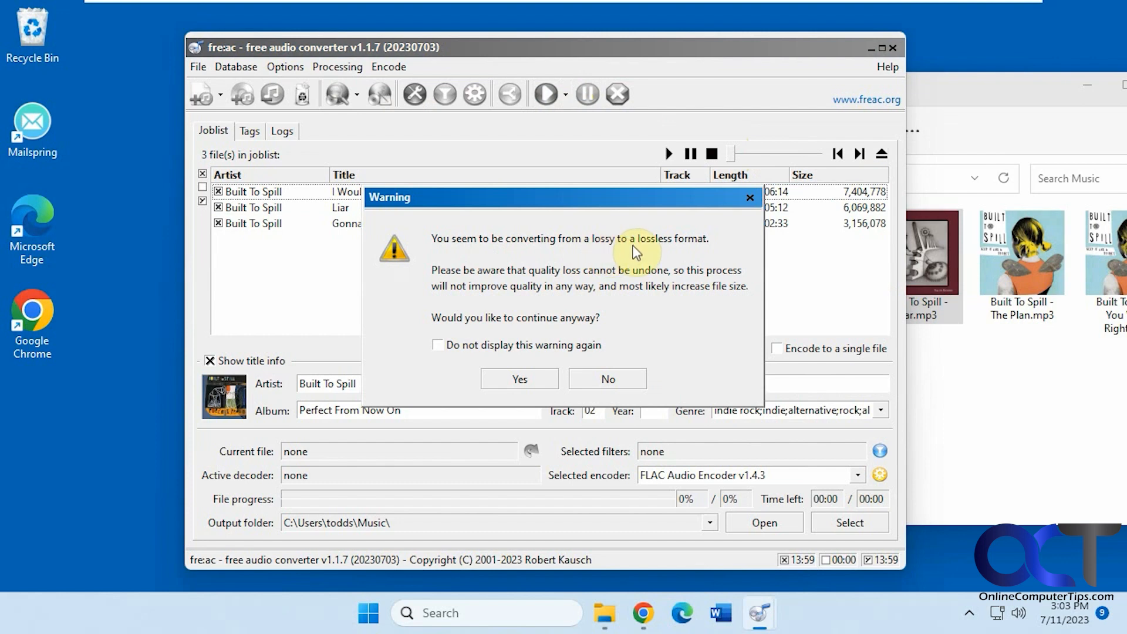
mouse_move(582, 274)
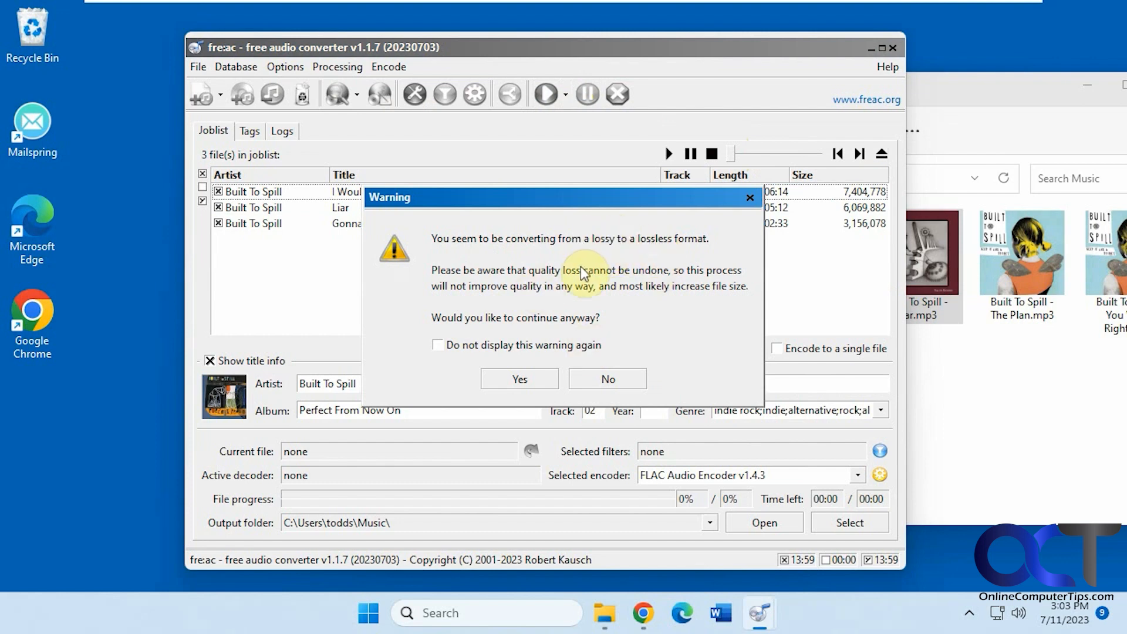
mouse_move(582, 259)
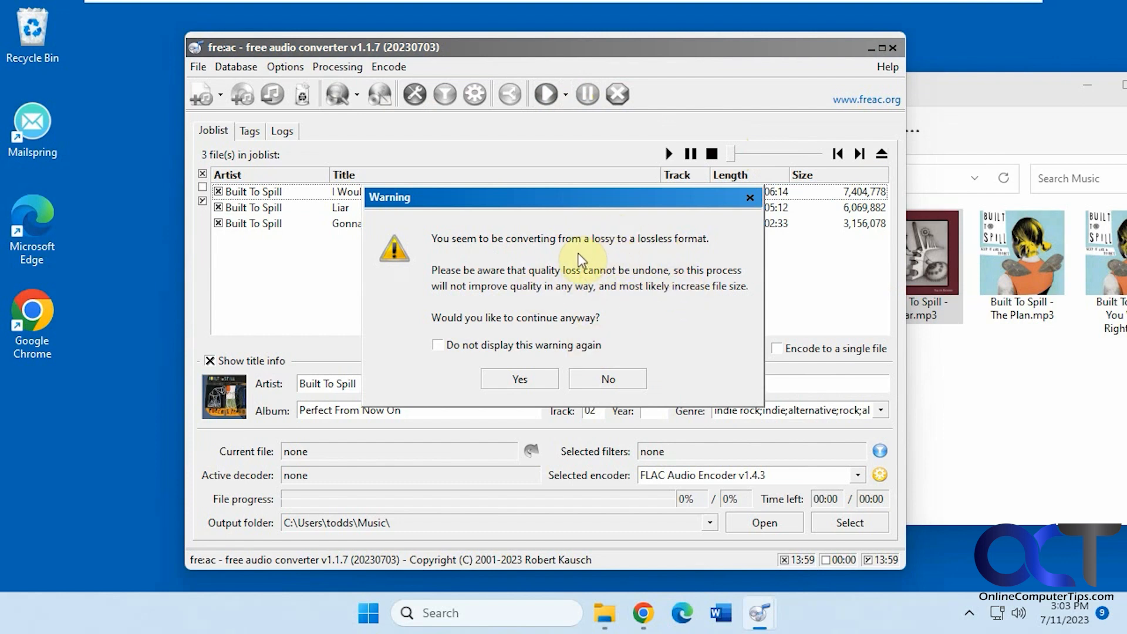
mouse_move(569, 288)
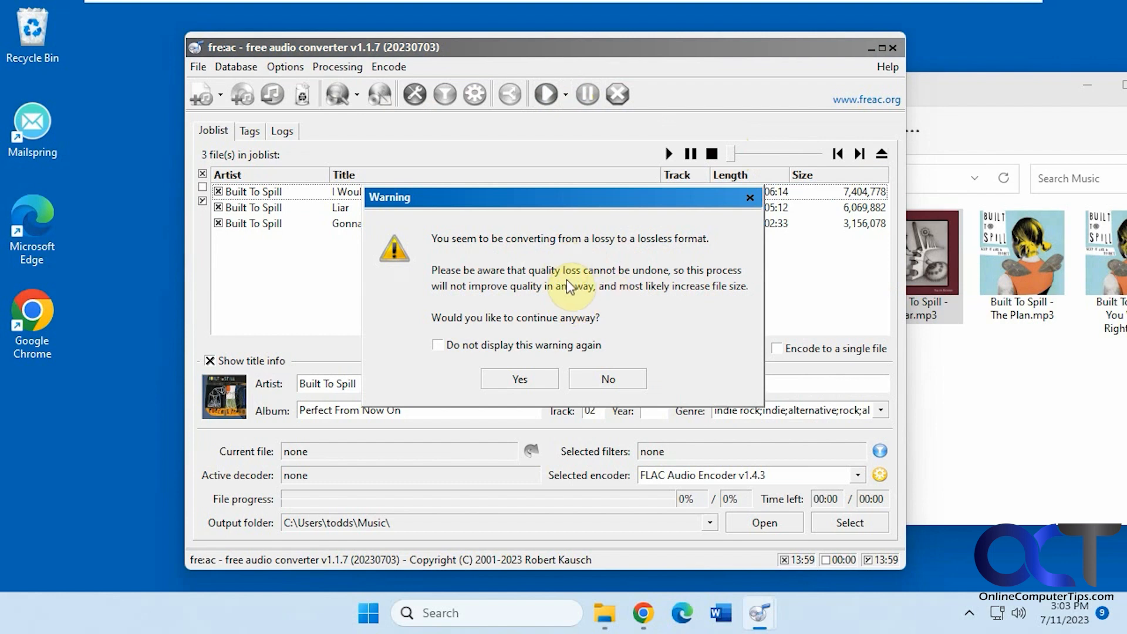
click(519, 378)
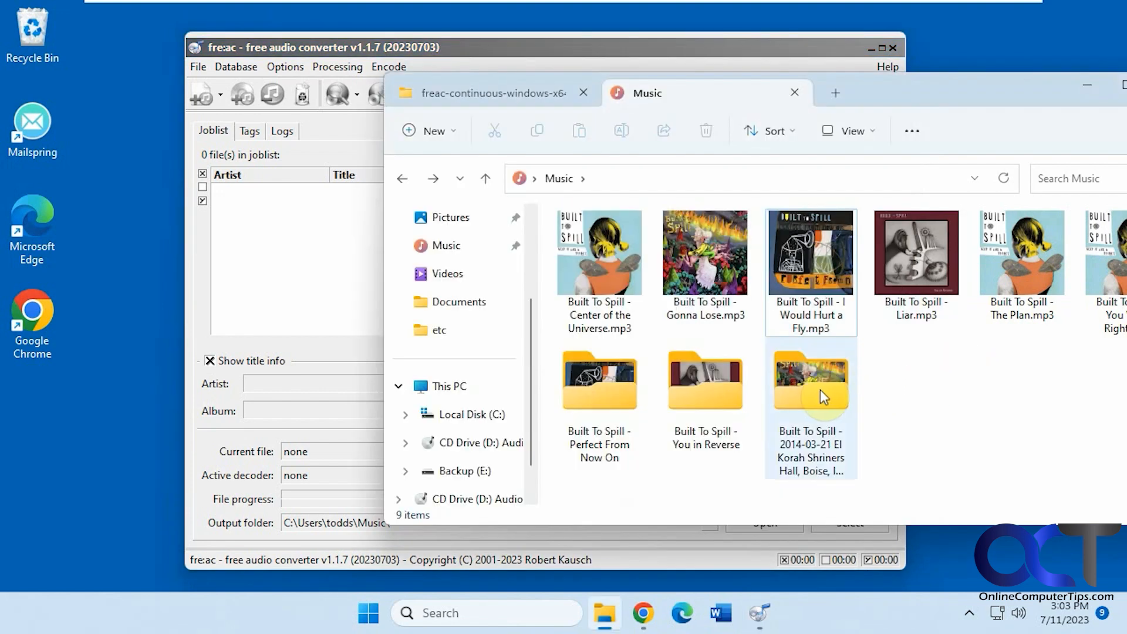
Select and open the 2014-03-21 concert output folder in Music
click(810, 380)
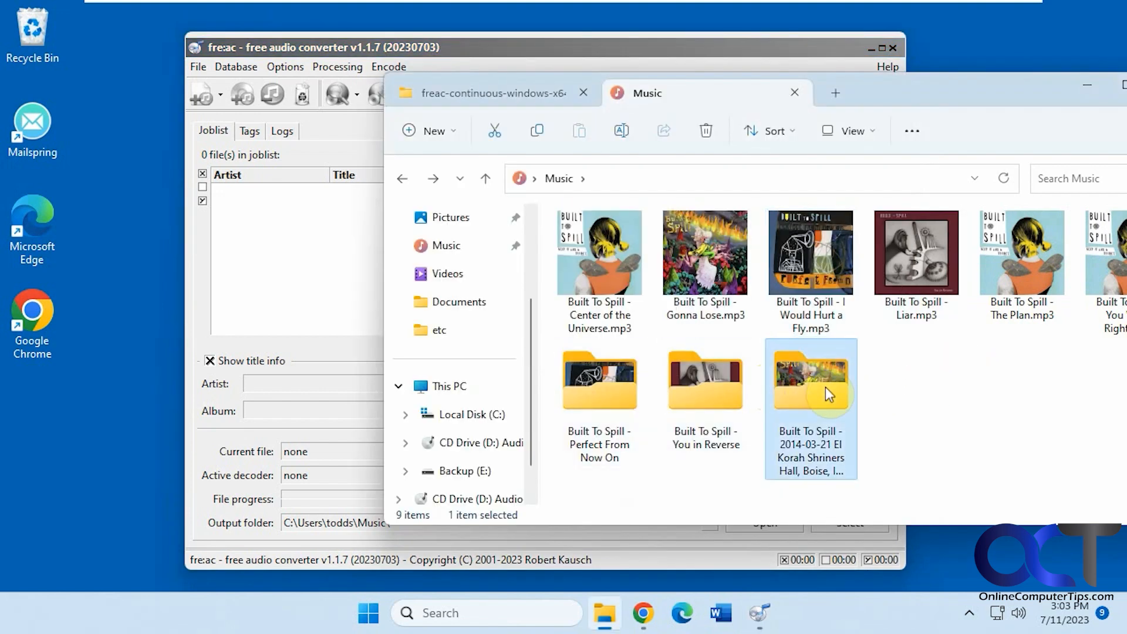
double_click(811, 380)
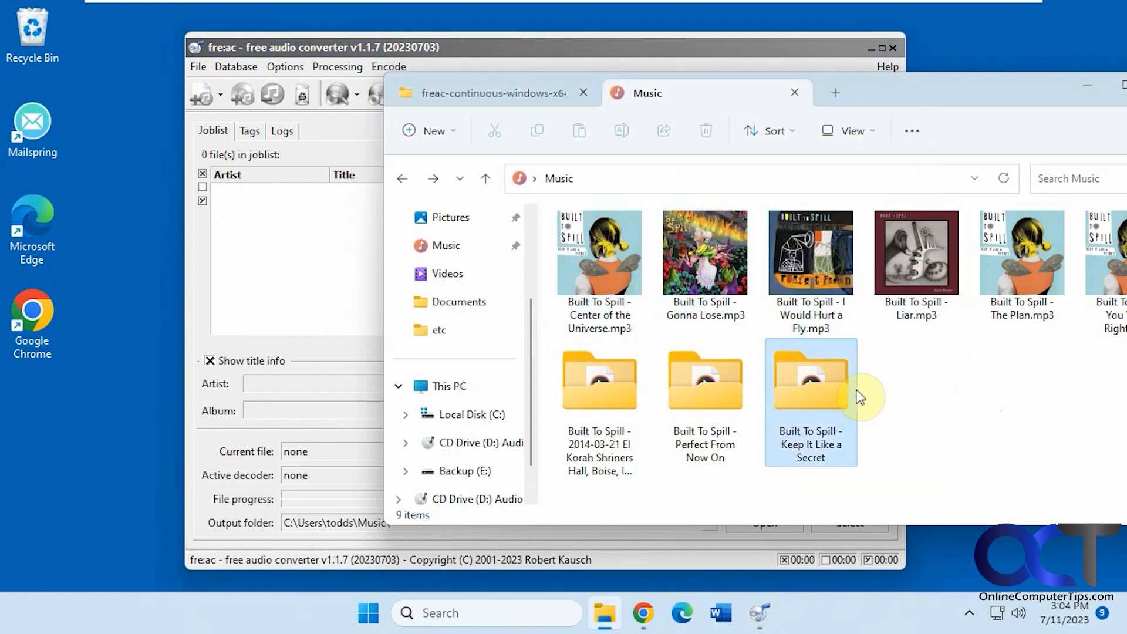
Check the Keep It Like a Secret folder, then permanently delete the three output folders
double_click(811, 380)
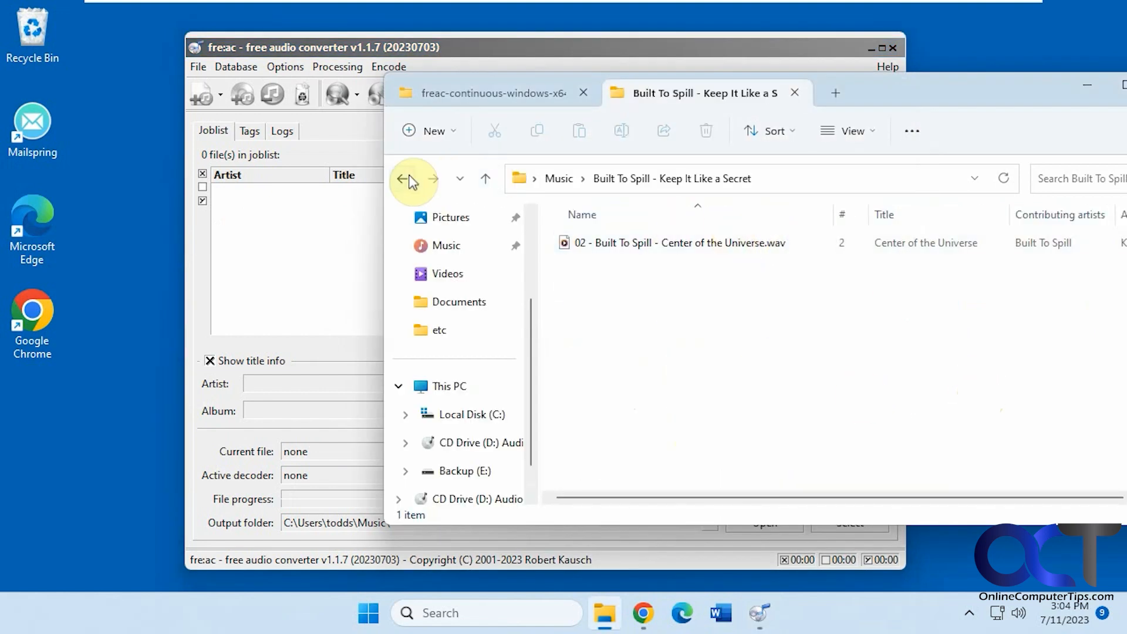
click(404, 179)
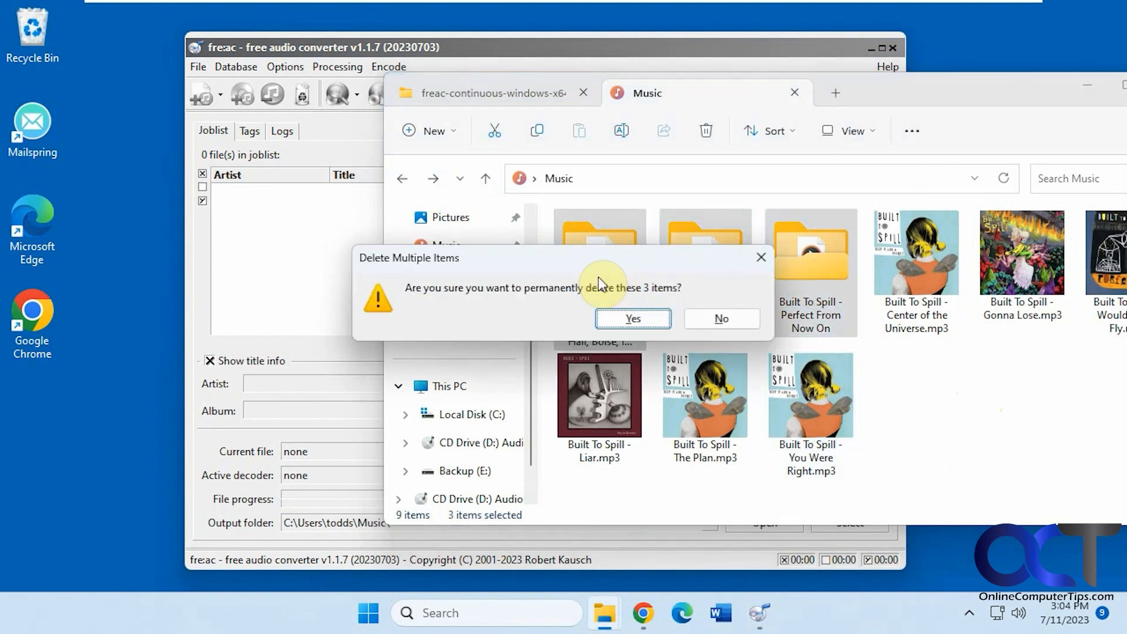
click(633, 319)
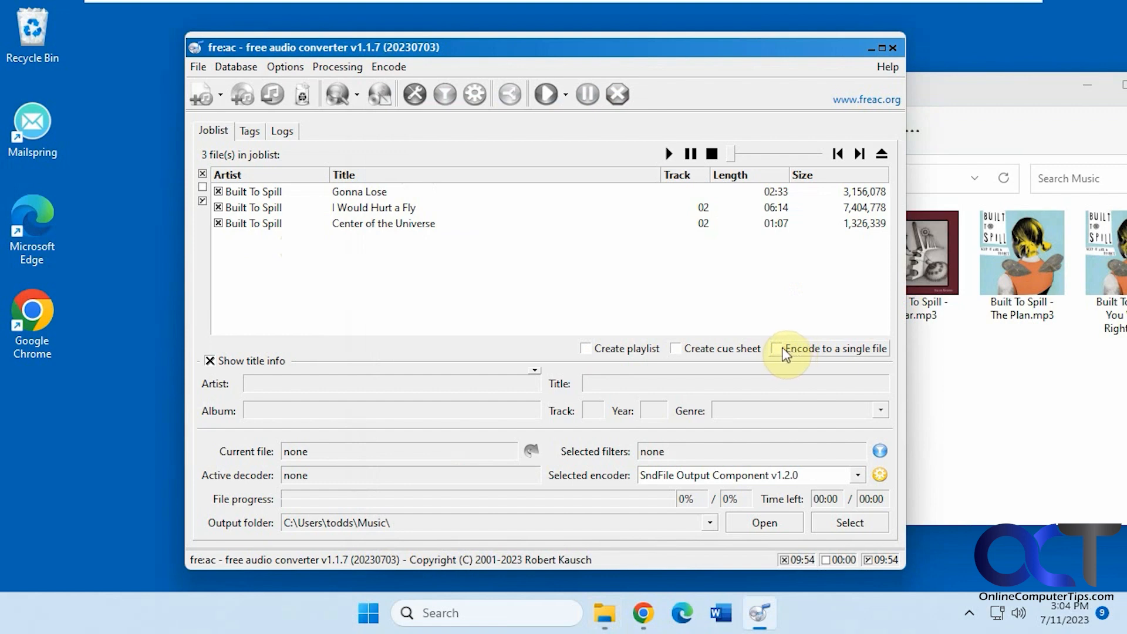
mouse_move(487, 322)
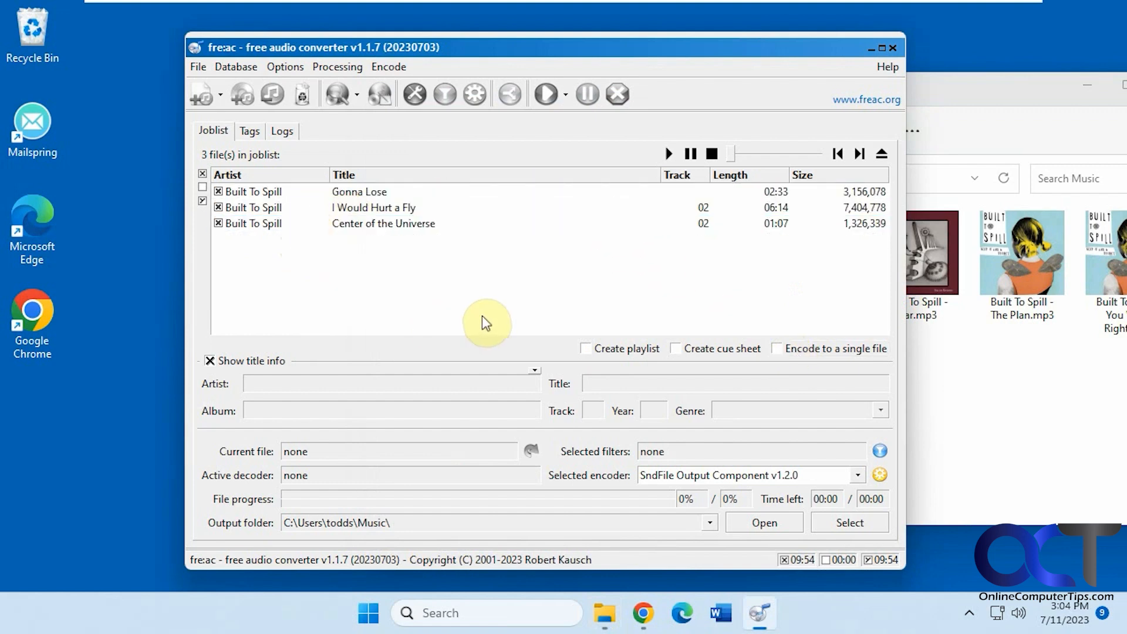
mouse_move(520, 301)
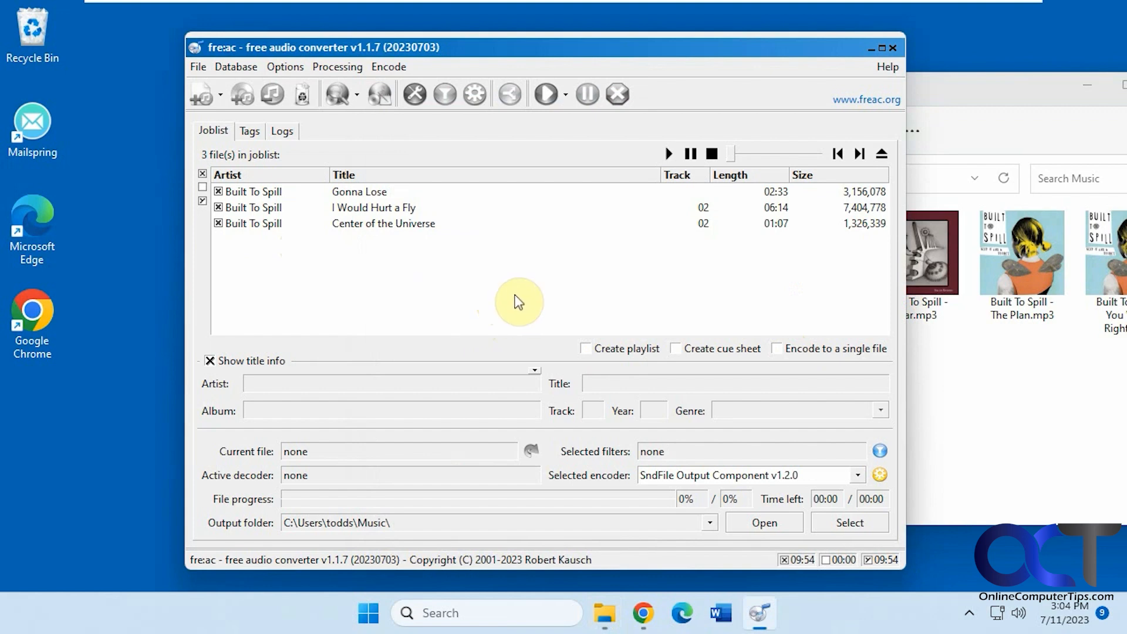
mouse_move(503, 299)
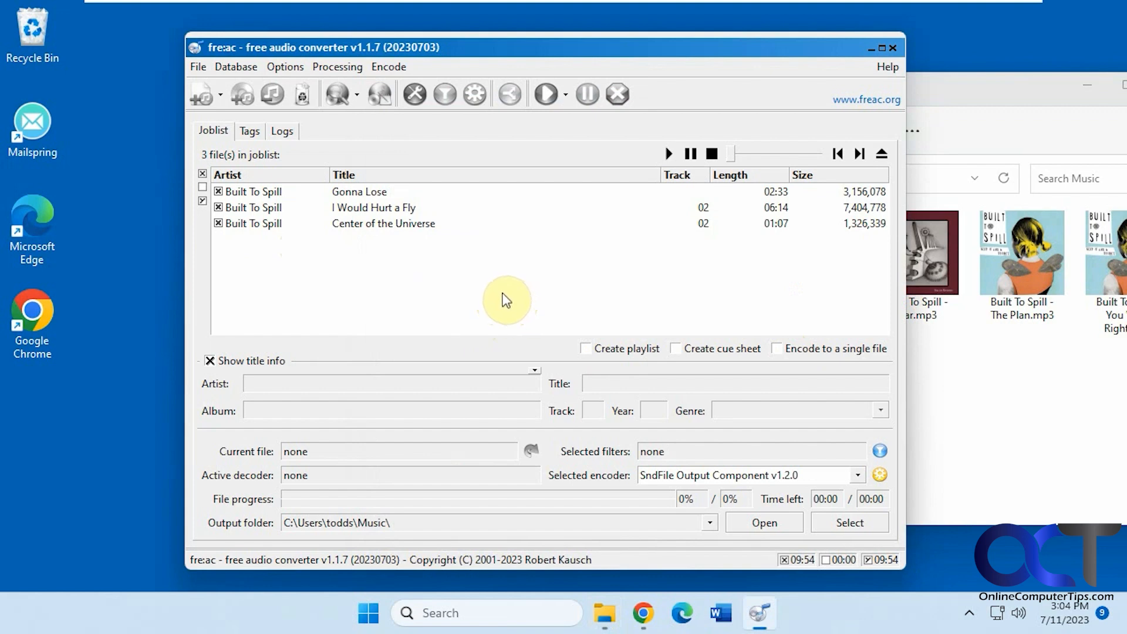
Add the Autolux audio CD tracks via File > Add > Audio CD contents
click(198, 67)
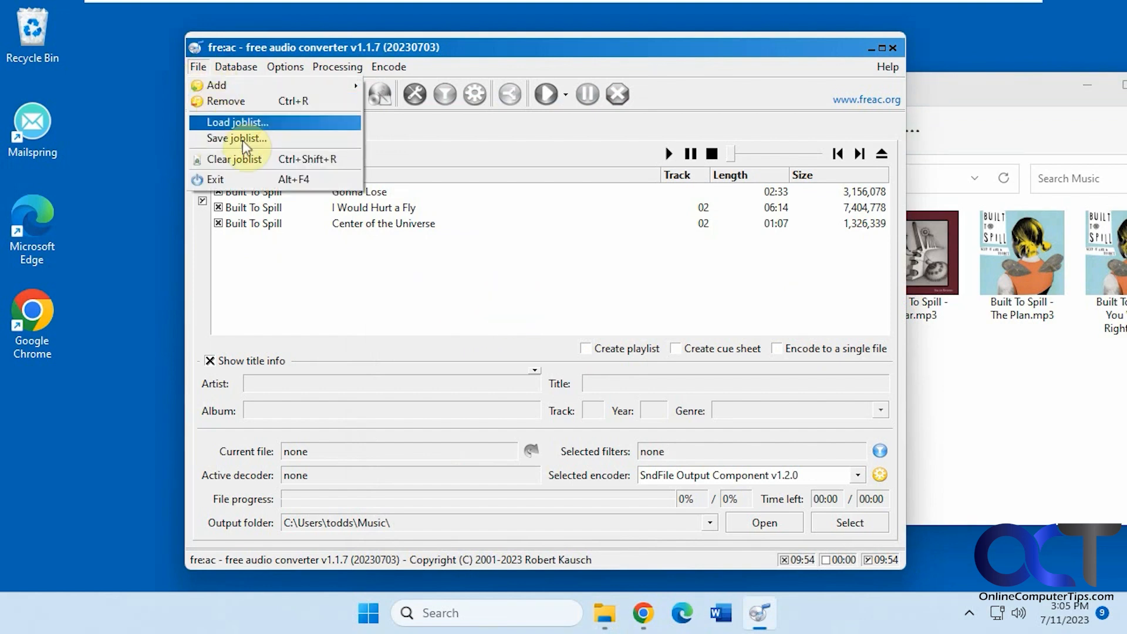
mouse_move(250, 177)
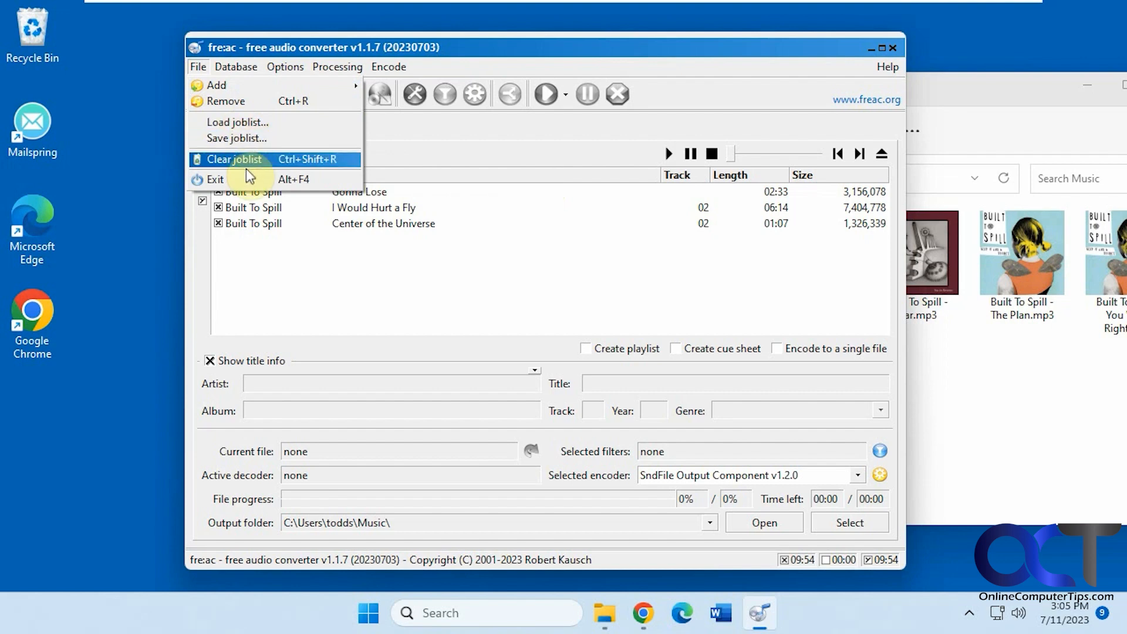
mouse_move(216, 85)
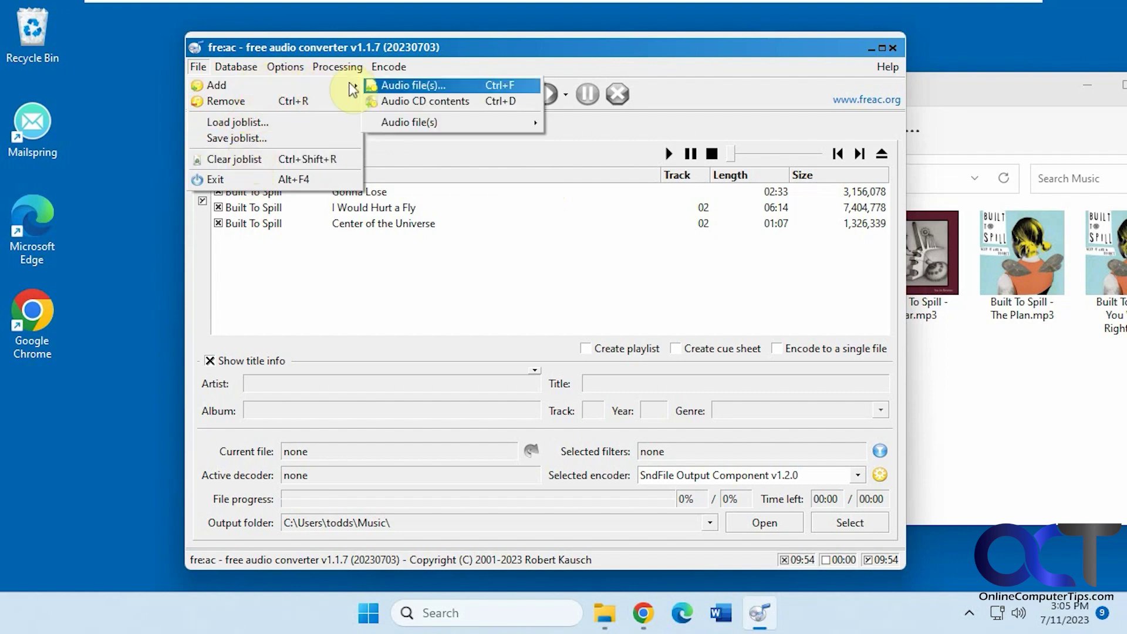
mouse_move(422, 109)
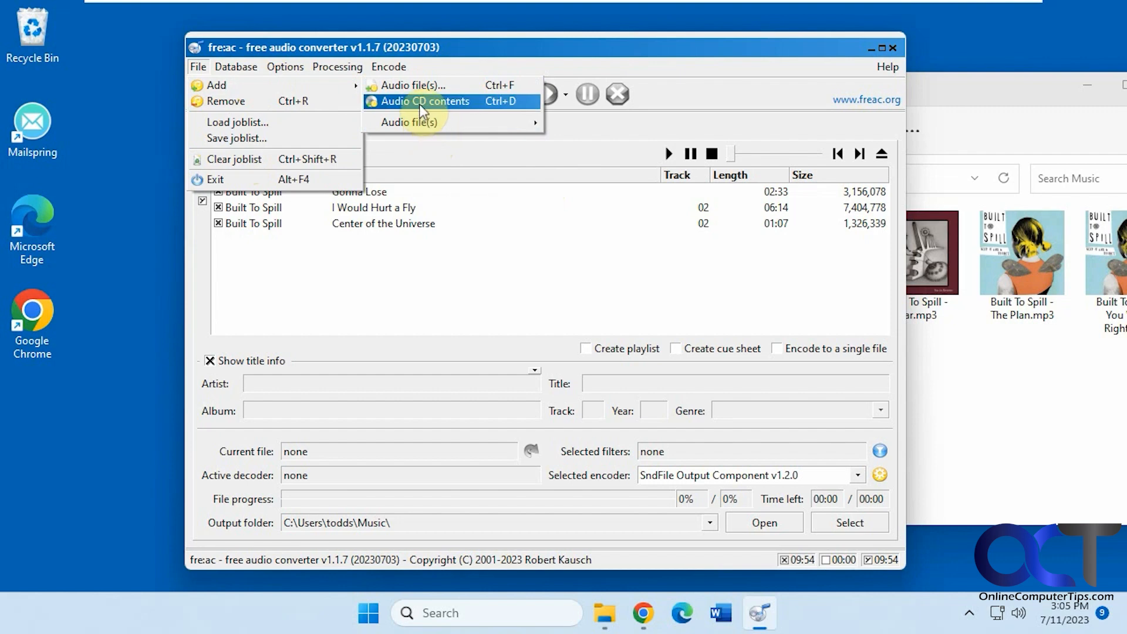
click(424, 101)
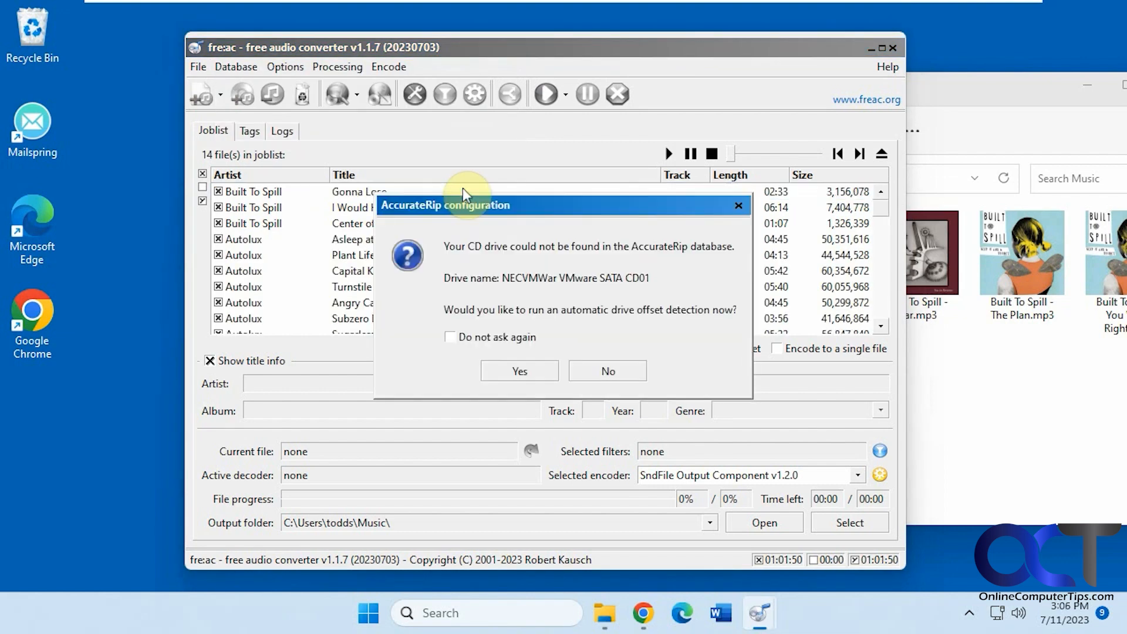
mouse_move(506, 255)
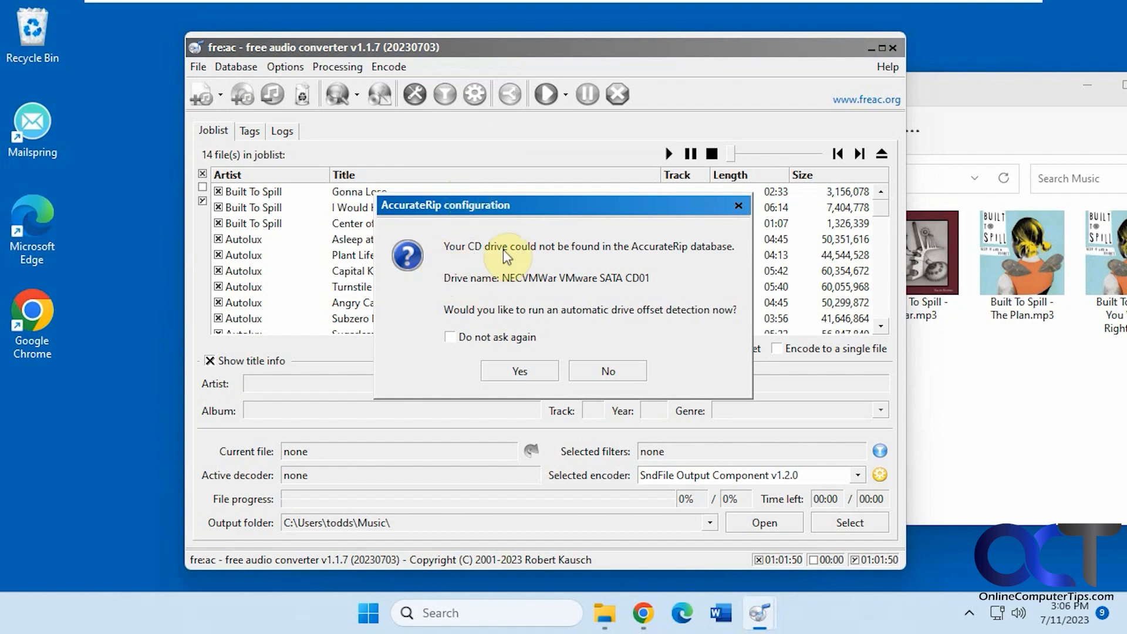
mouse_move(656, 260)
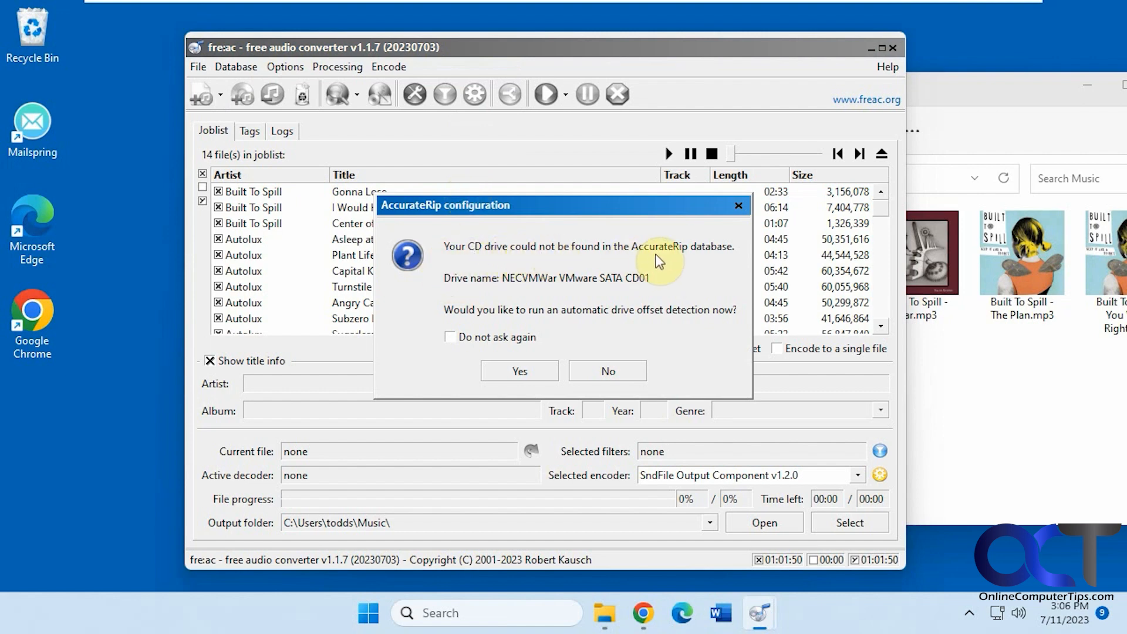
mouse_move(548, 285)
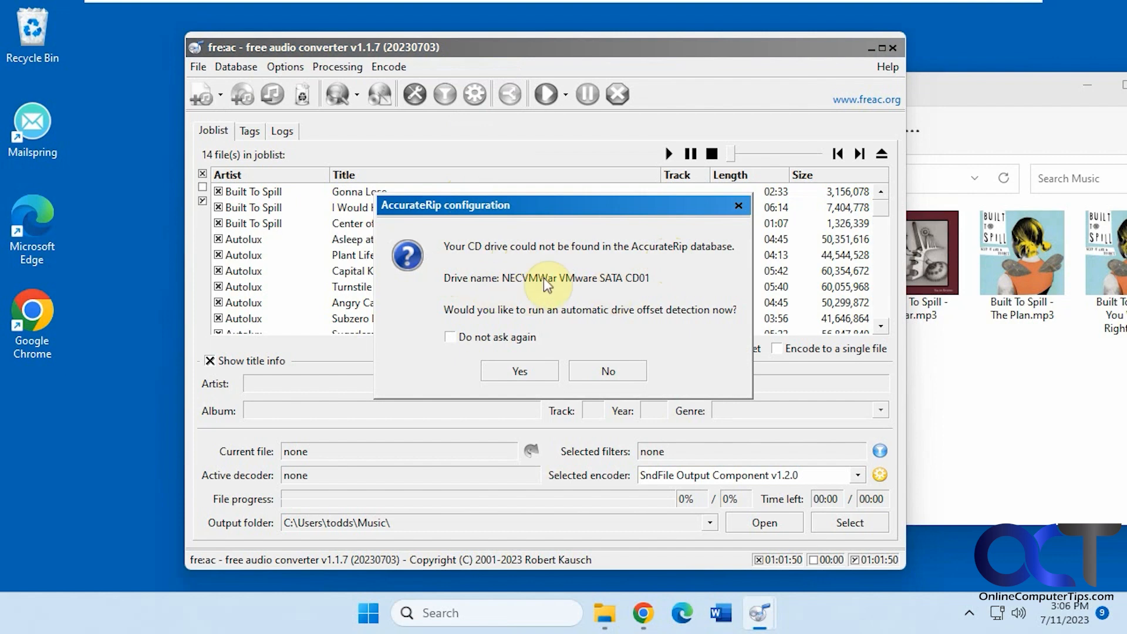
mouse_move(562, 289)
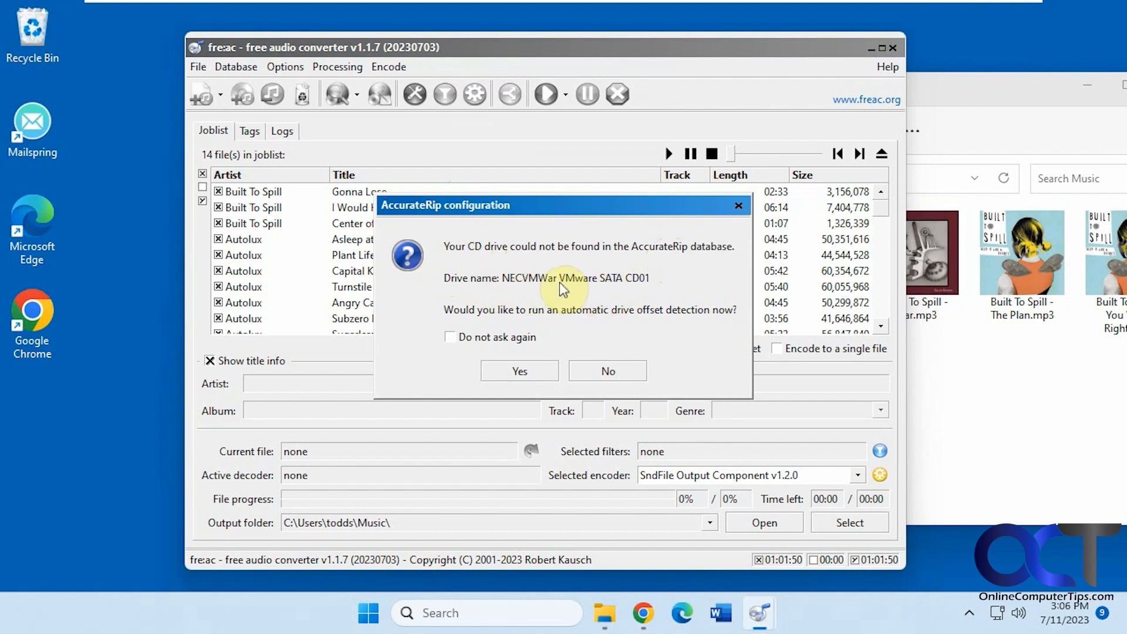
Start AccurateRip drive offset detection, then cancel it
click(519, 371)
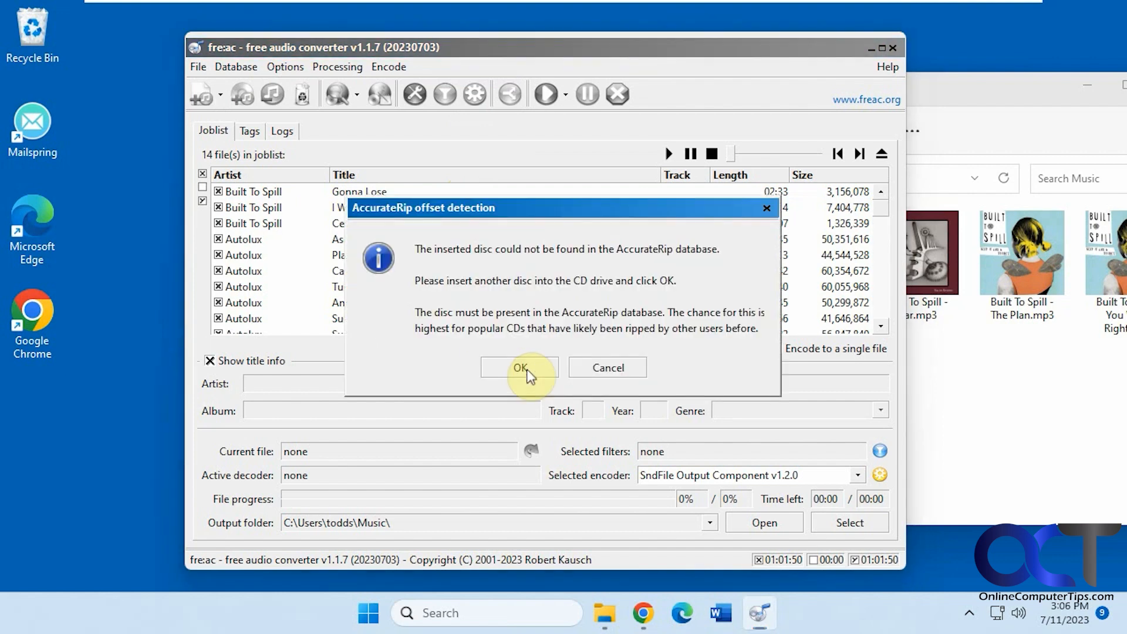
mouse_move(483, 259)
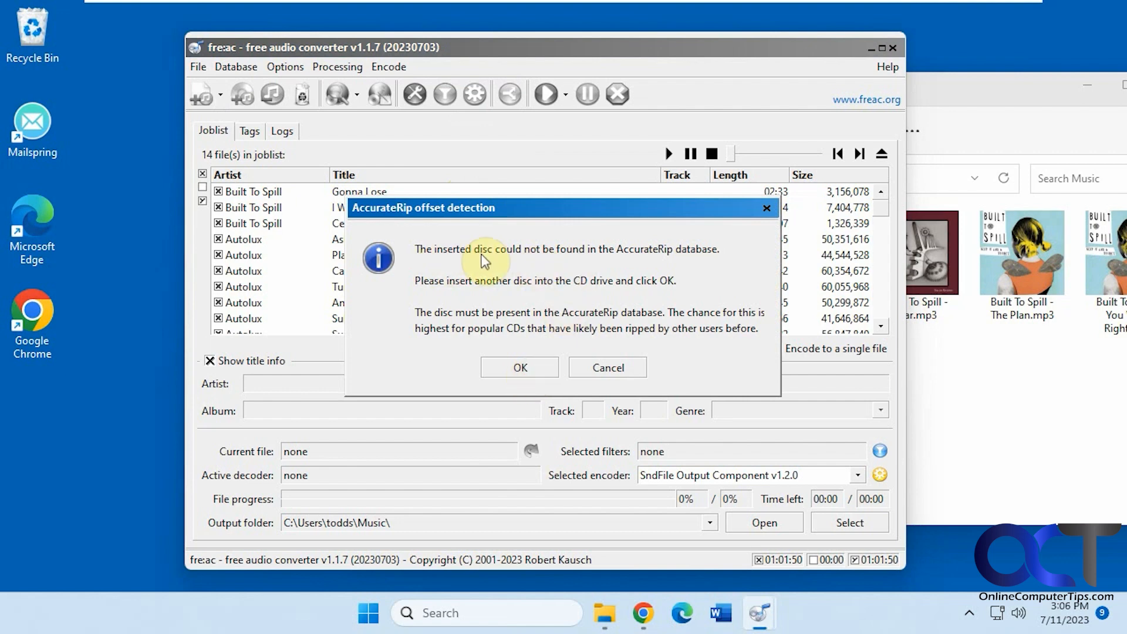
mouse_move(569, 287)
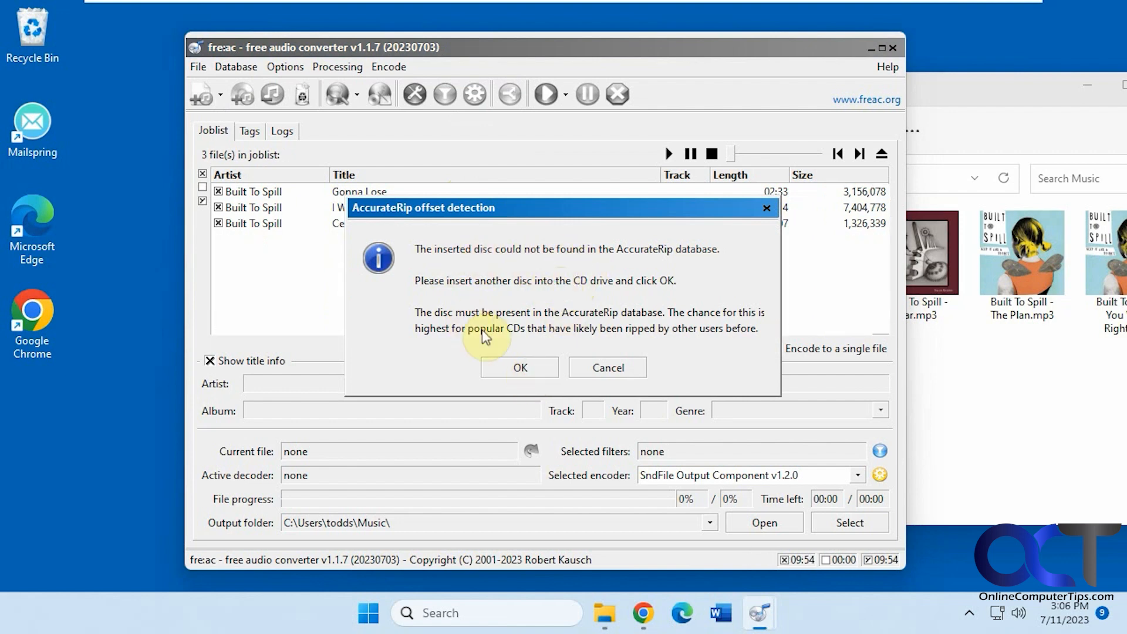
mouse_move(627, 335)
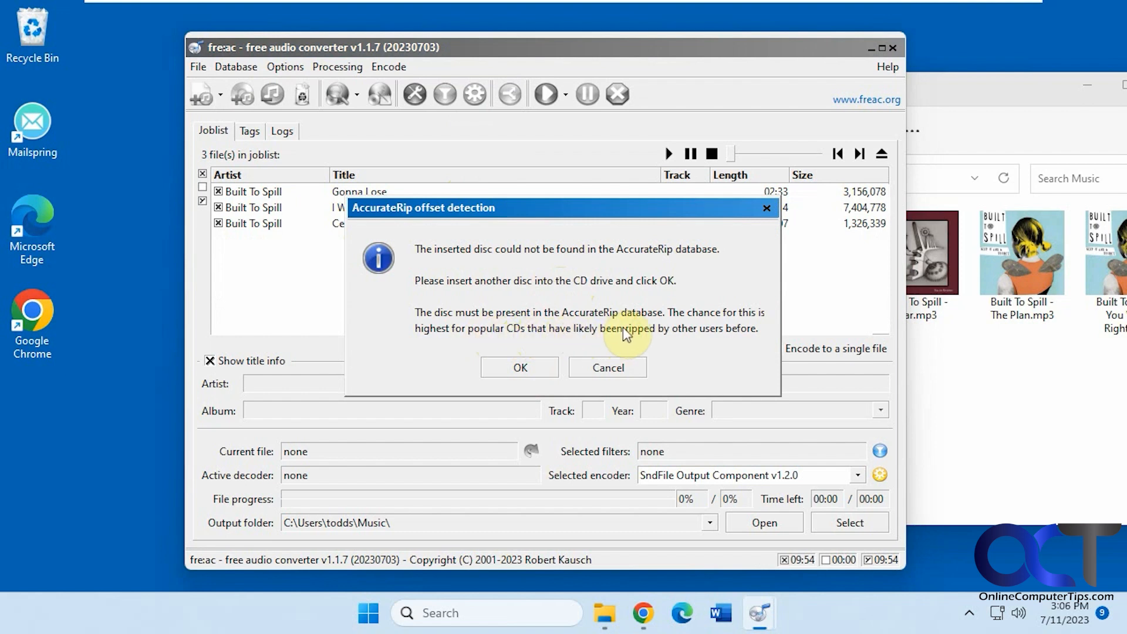
mouse_move(557, 336)
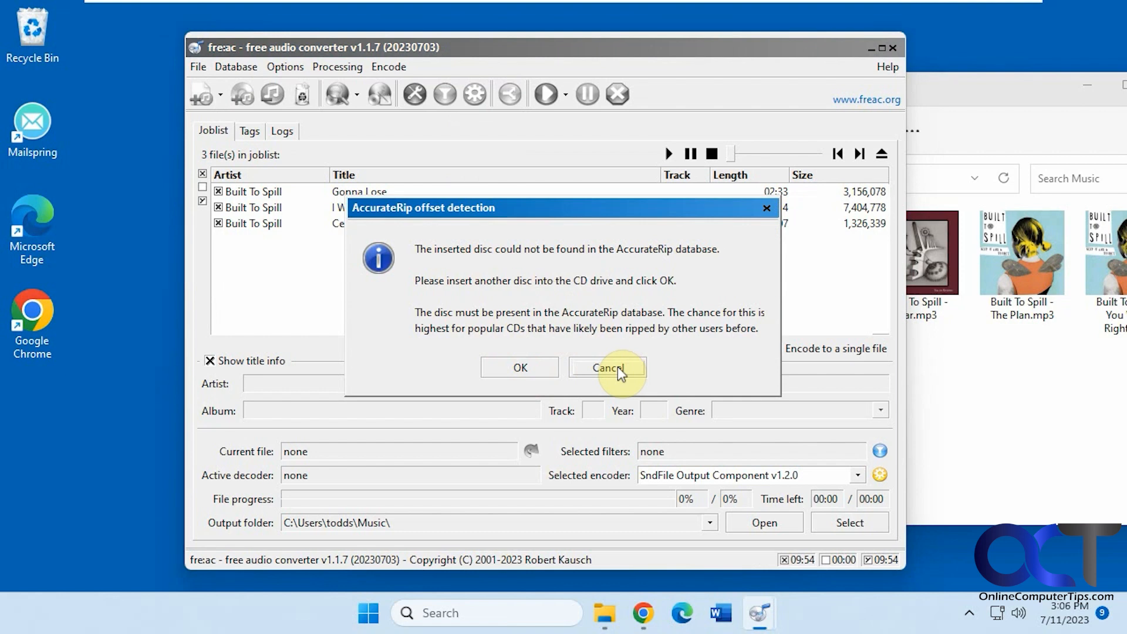
click(607, 368)
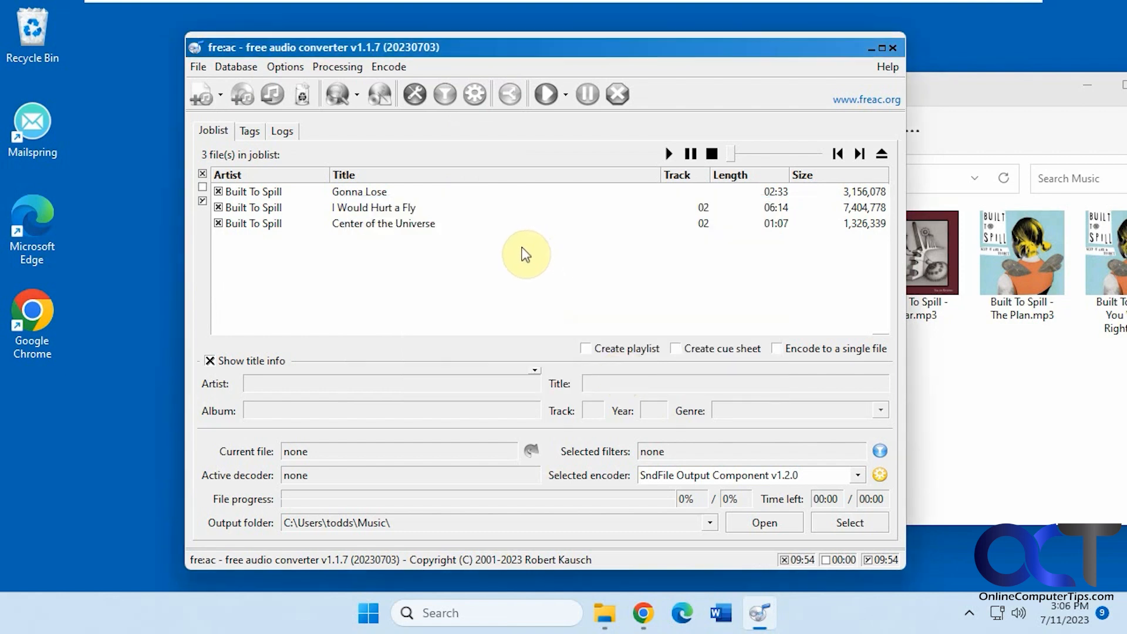
mouse_move(531, 274)
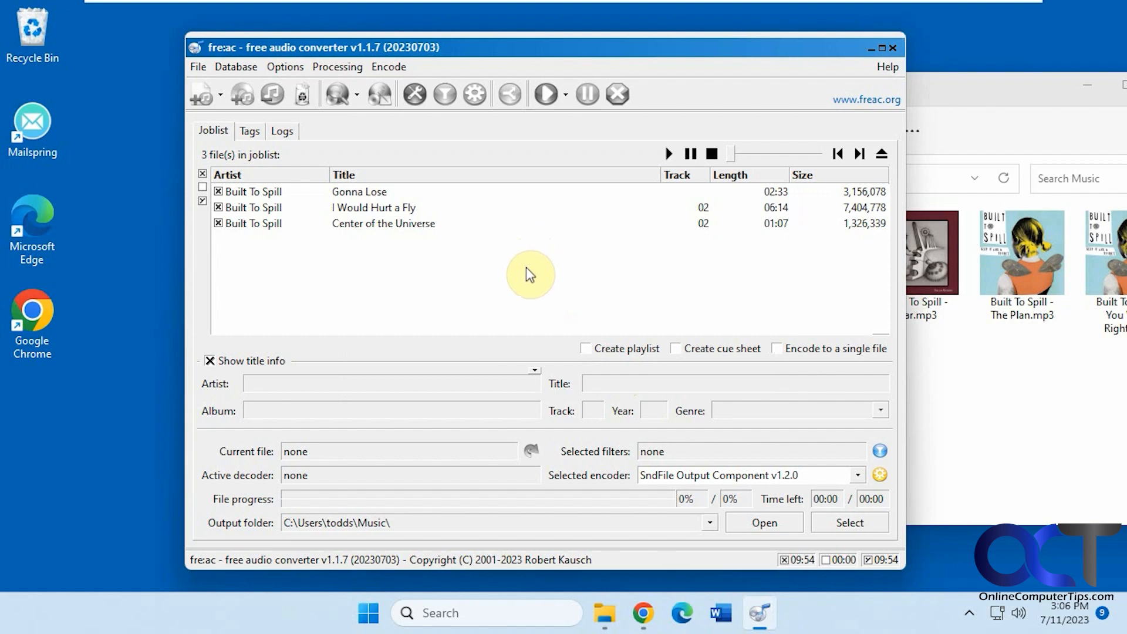
mouse_move(525, 273)
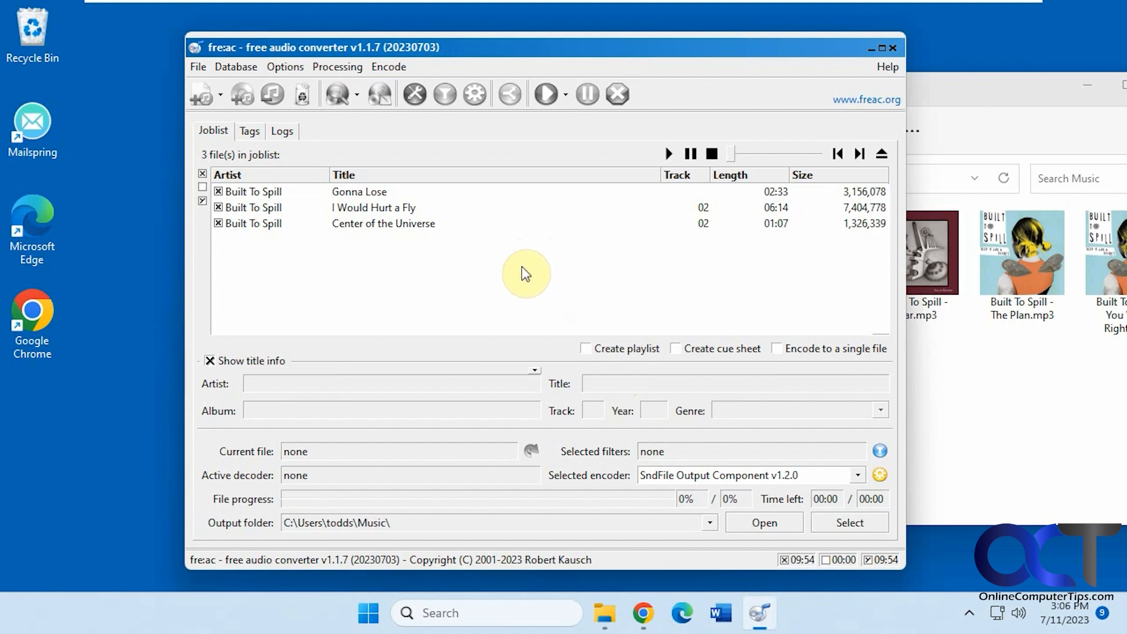
mouse_move(522, 272)
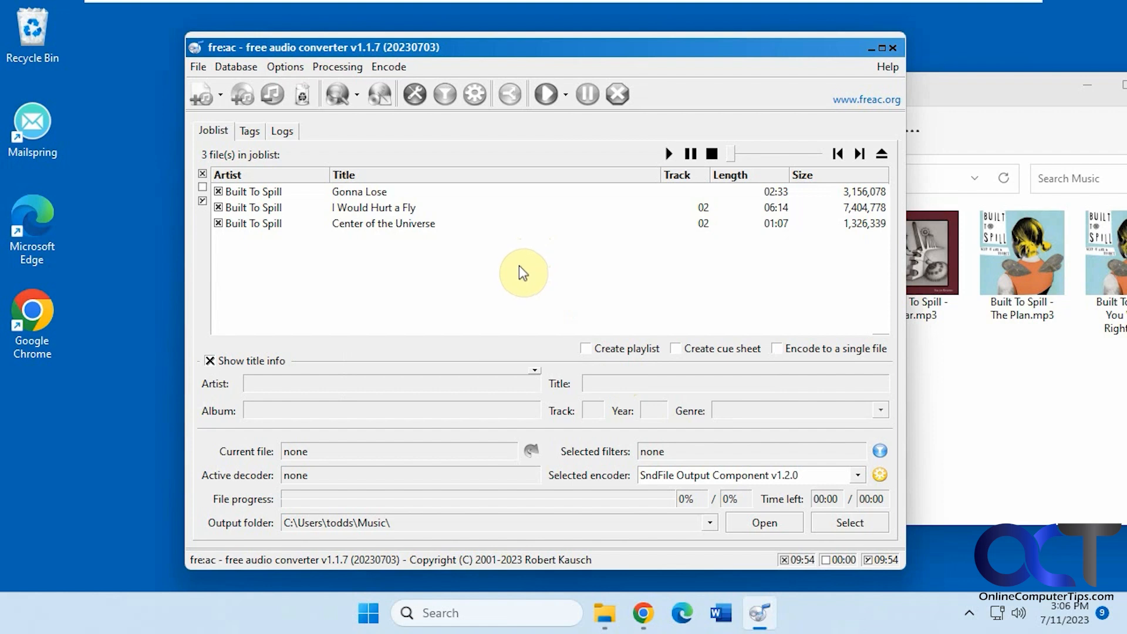